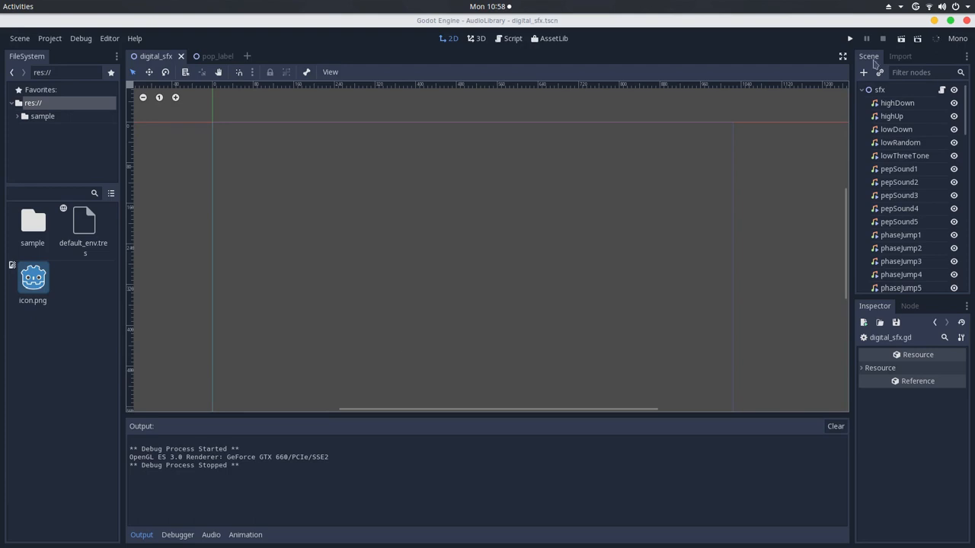
# Run the digital_sfx scene and scroll the Remote scene tree down to the laser sound library.
pyautogui.click(850, 38)
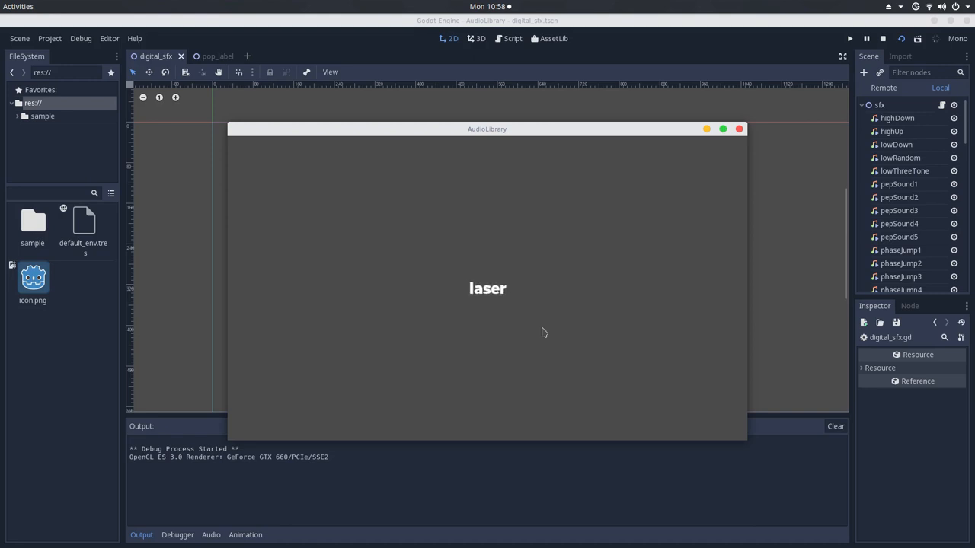
pyautogui.scroll(-3)
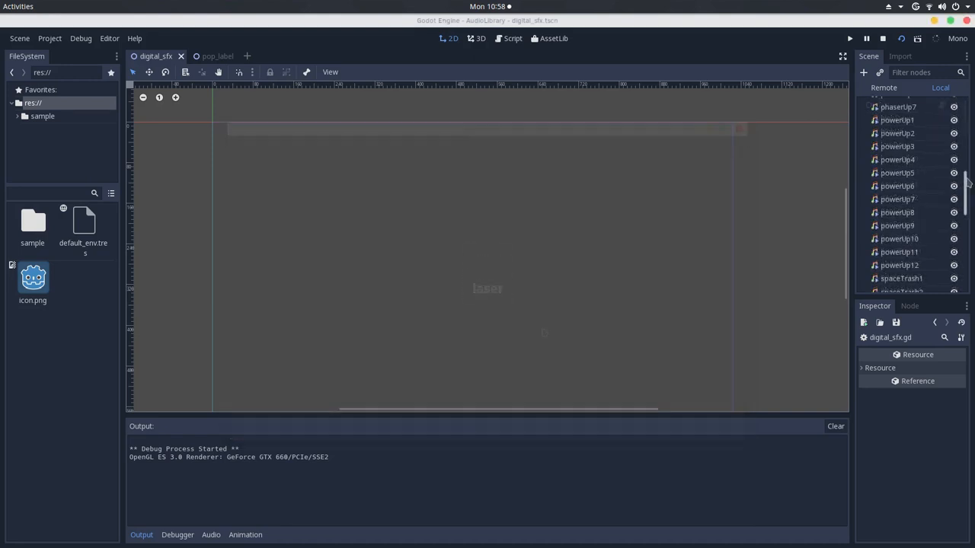
pyautogui.scroll(-3)
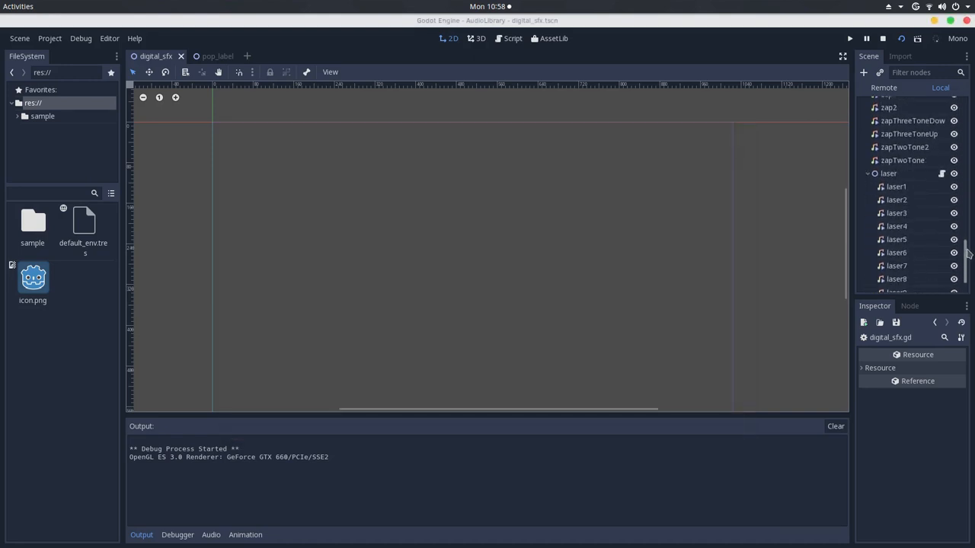
pyautogui.scroll(-3)
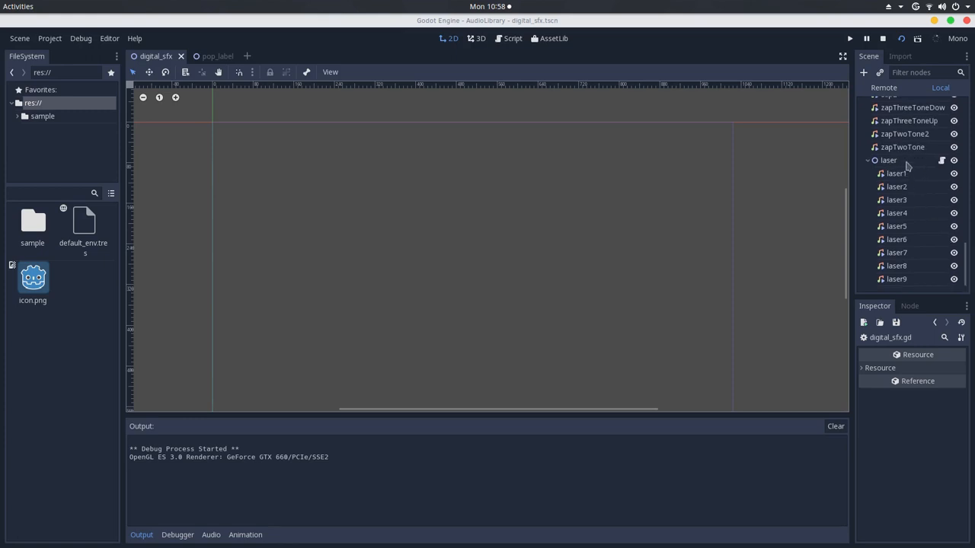
pyautogui.moveTo(713, 166)
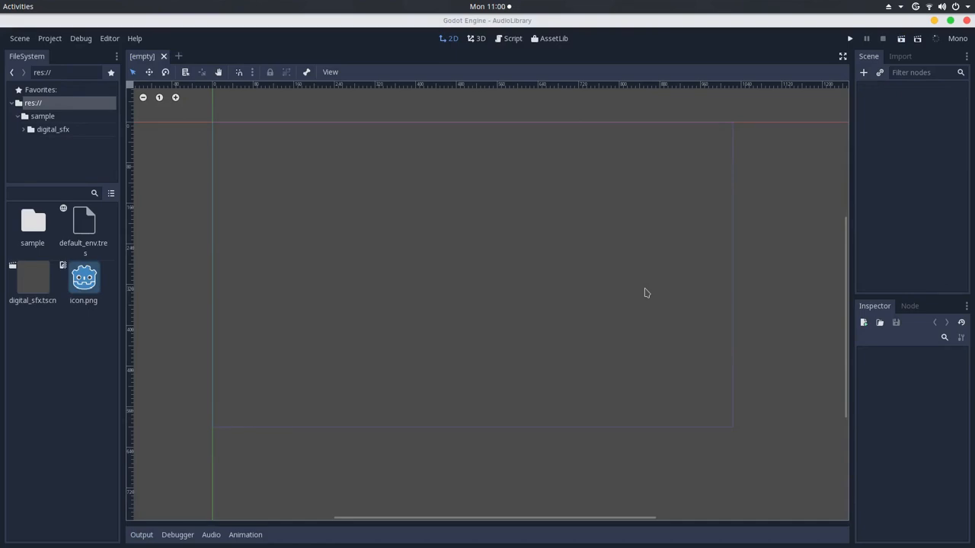
pyautogui.moveTo(865, 79)
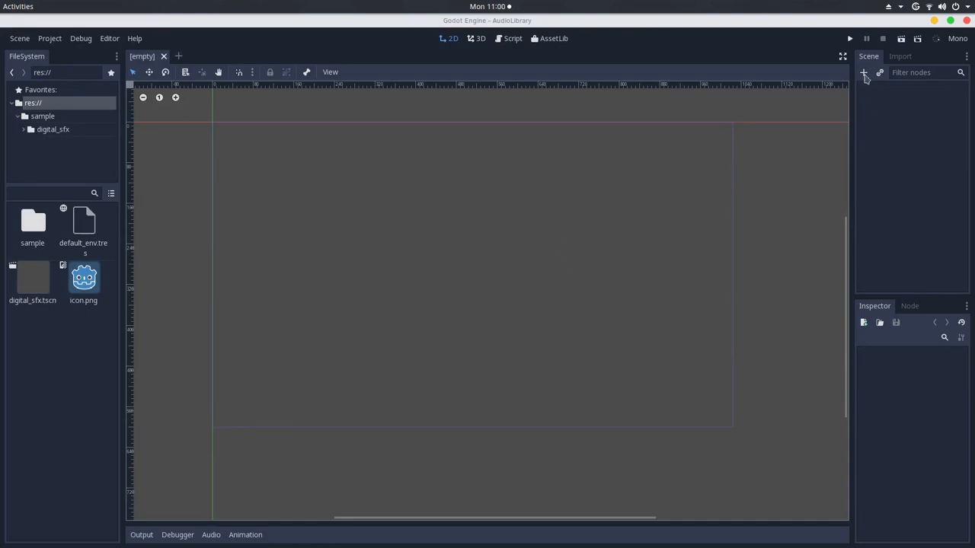
# Create a Node2D as the root of the new empty scene.
pyautogui.click(863, 72)
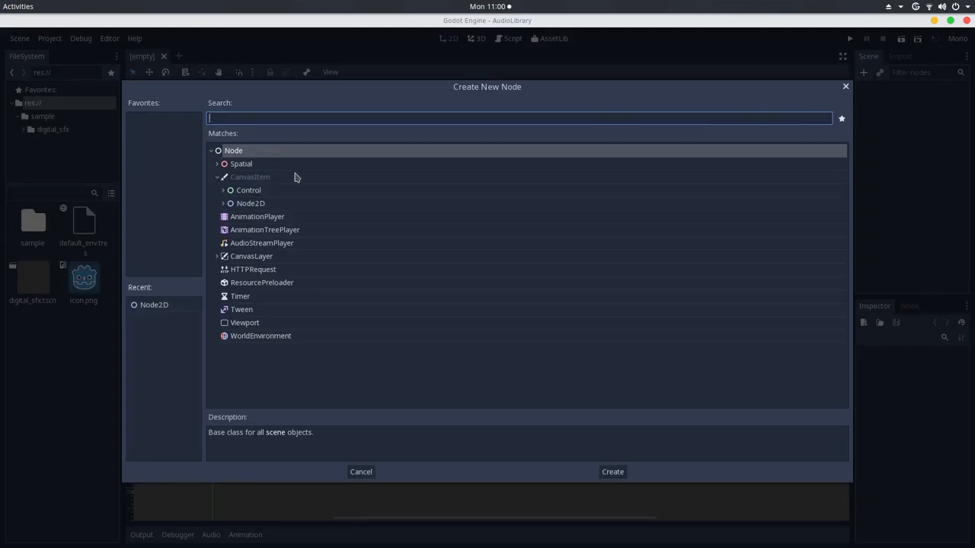
pyautogui.moveTo(296, 177)
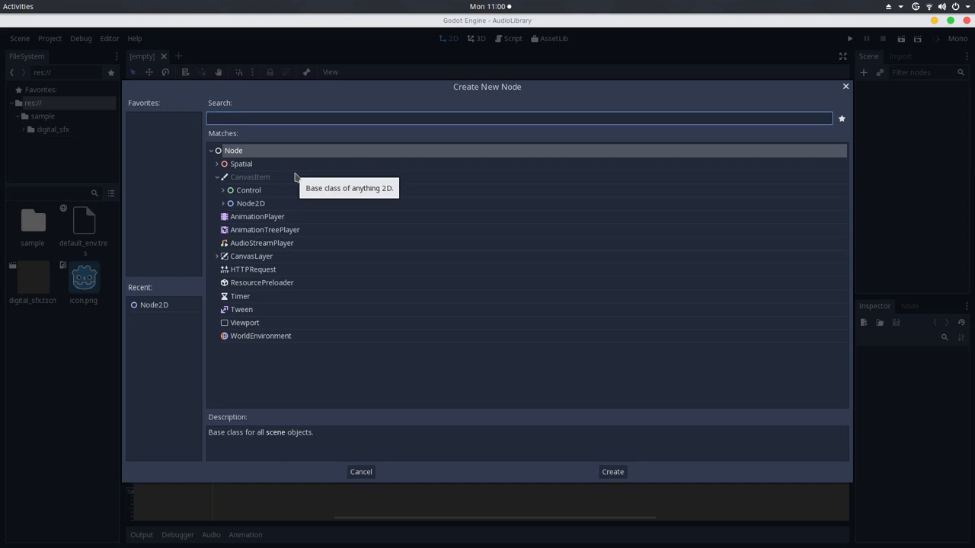
pyautogui.click(521, 119)
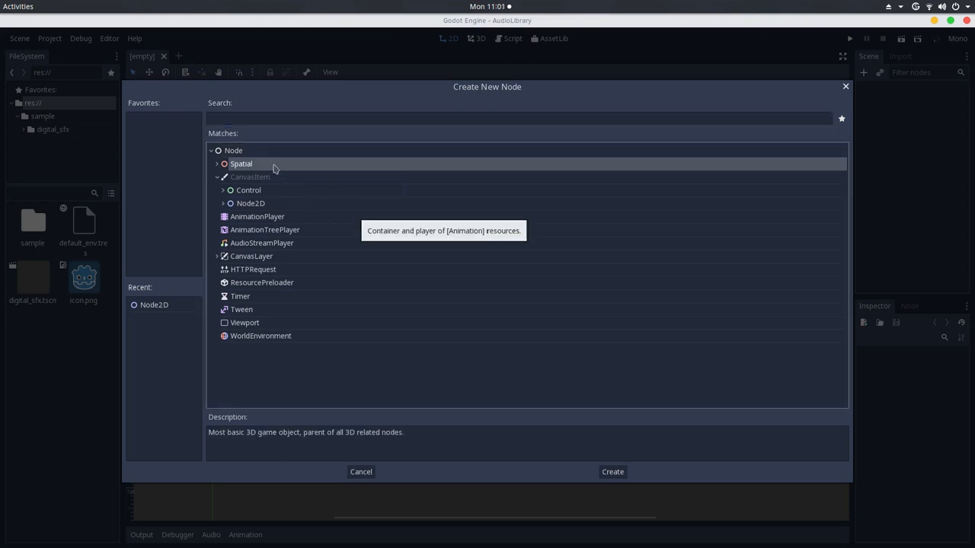
pyautogui.click(235, 151)
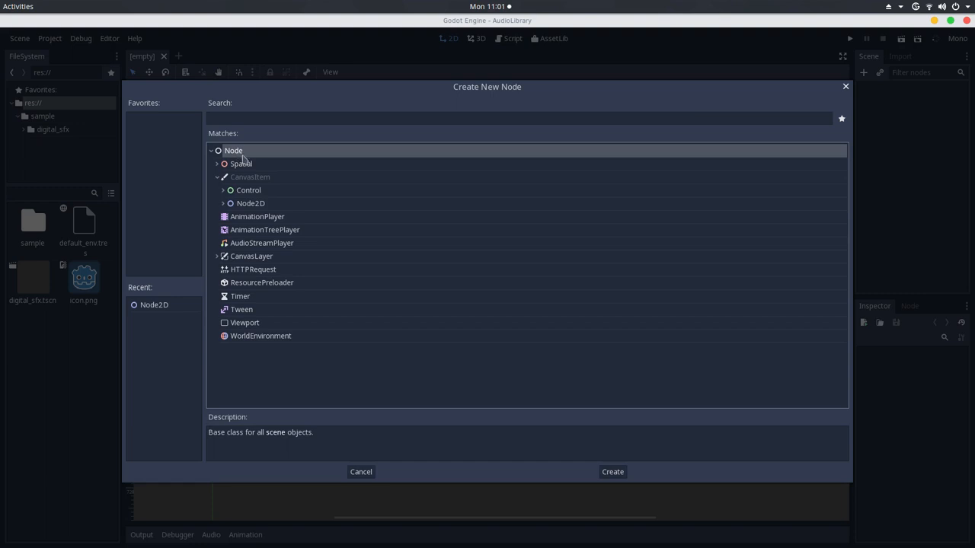
pyautogui.moveTo(275, 213)
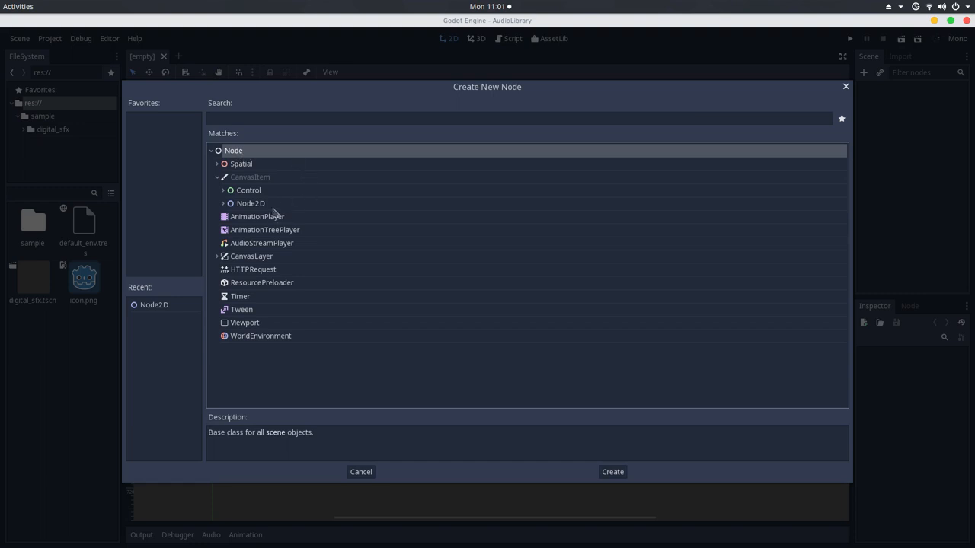
pyautogui.moveTo(250, 204)
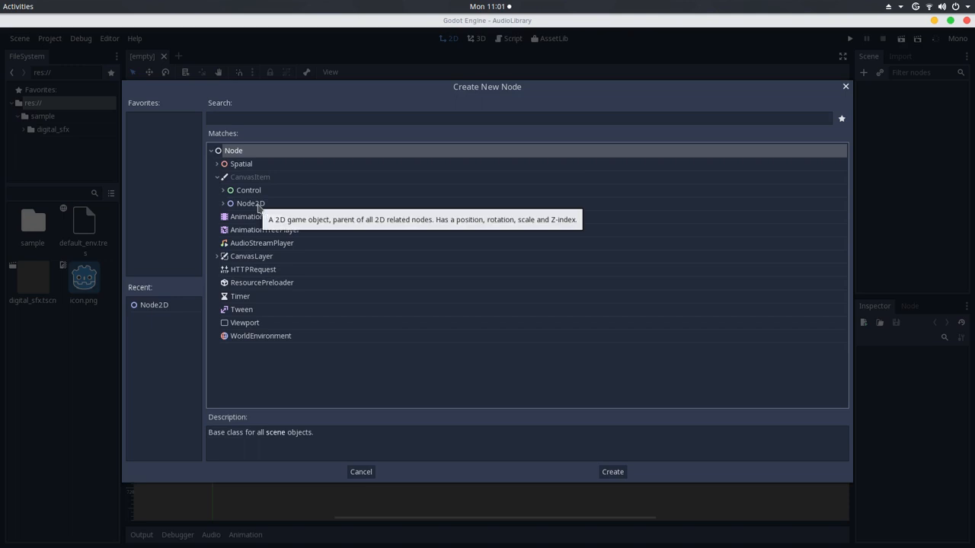
pyautogui.moveTo(271, 210)
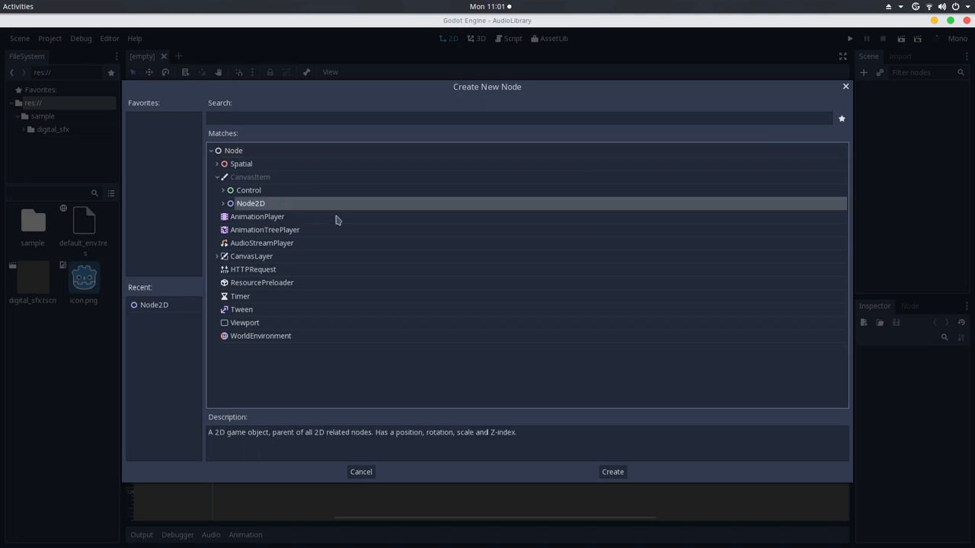
pyautogui.click(612, 472)
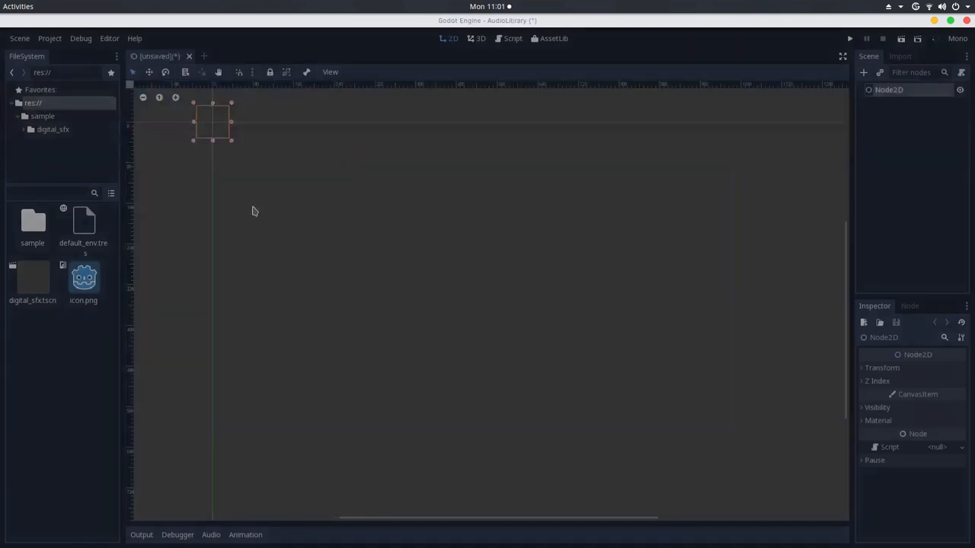
# Rename the root Node2D to sfx and add an AudioStreamPlayer2D child (search 'sampl').
pyautogui.doubleClick(889, 88)
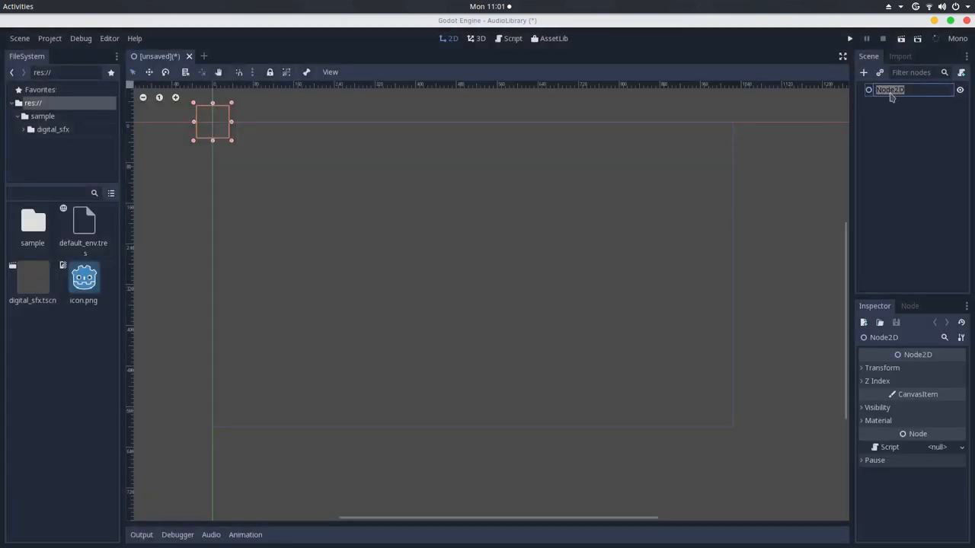
pyautogui.write('sfx')
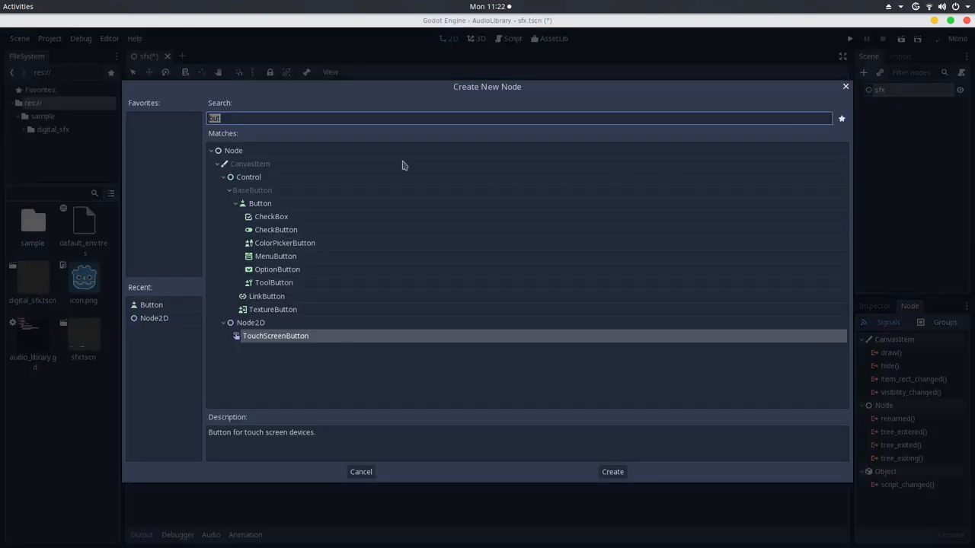
pyautogui.moveTo(401, 230)
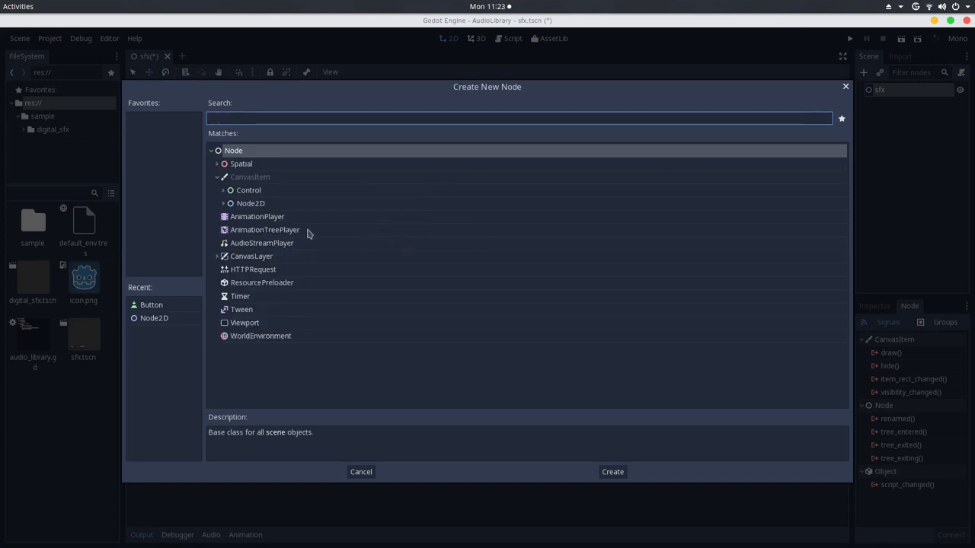
pyautogui.write('sampl')
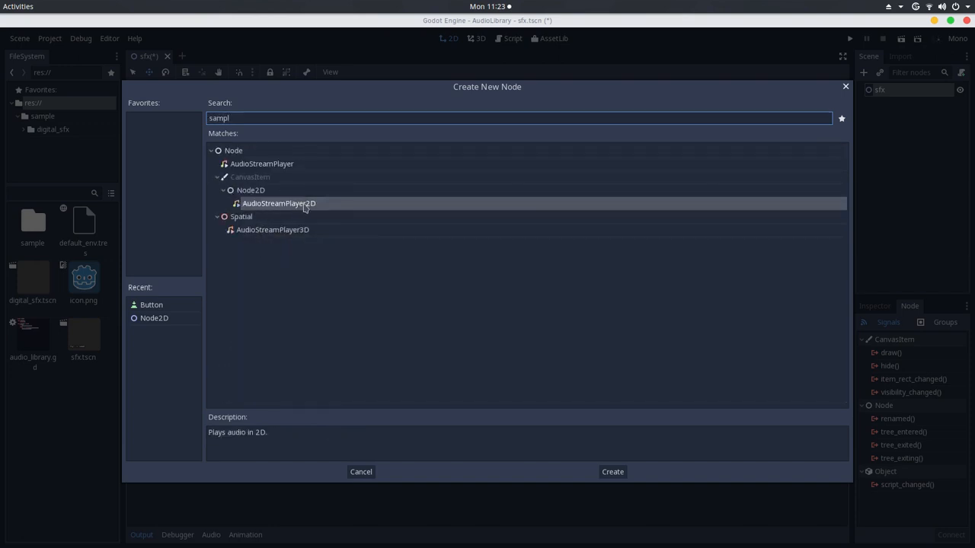
pyautogui.moveTo(279, 204)
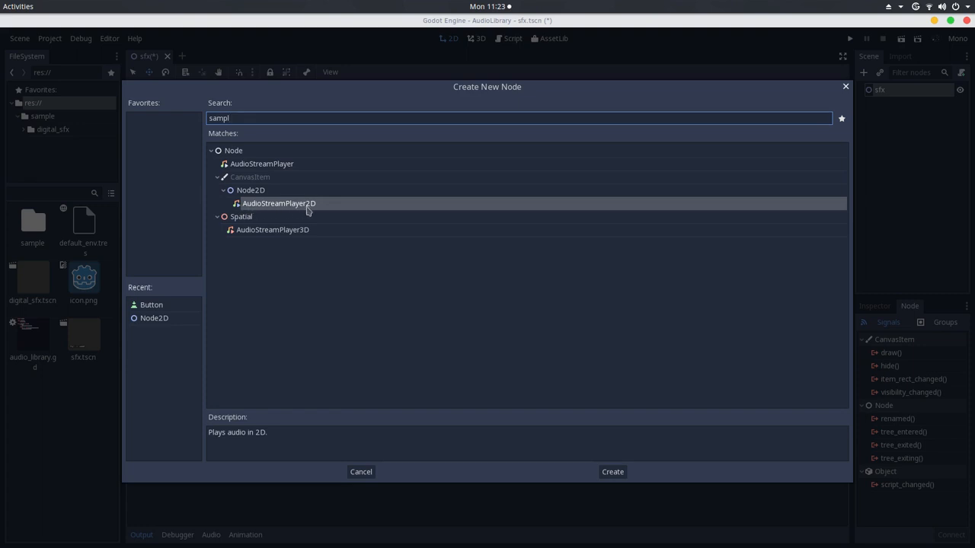
pyautogui.click(612, 472)
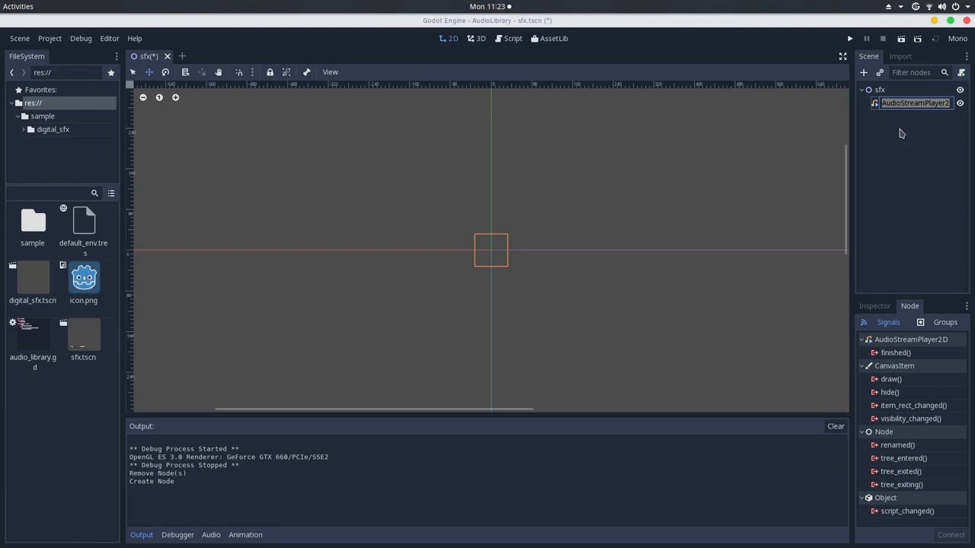
# Name the player highdown, set its stream to highDown.tres from digital_sfx with Playing on, and edit the stream.
pyautogui.write('highdown')
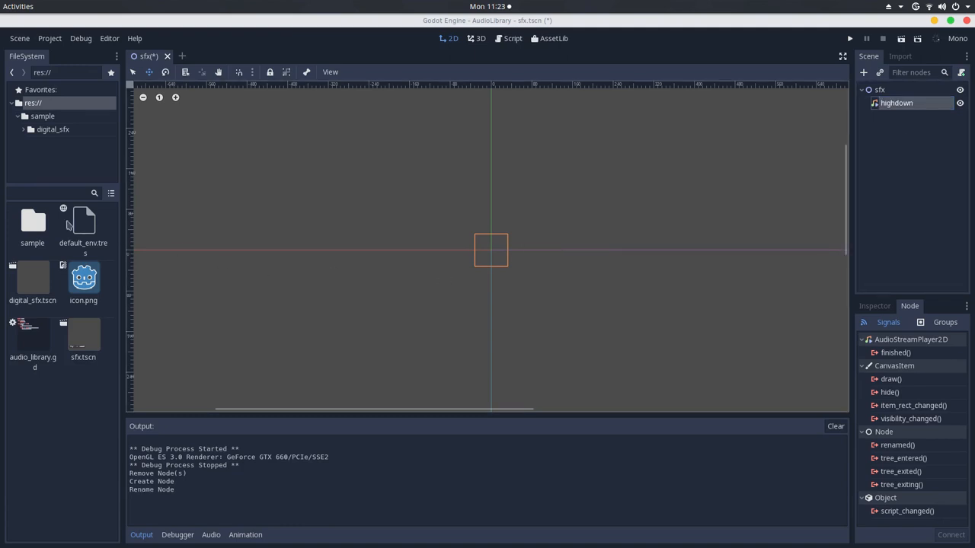
pyautogui.doubleClick(52, 128)
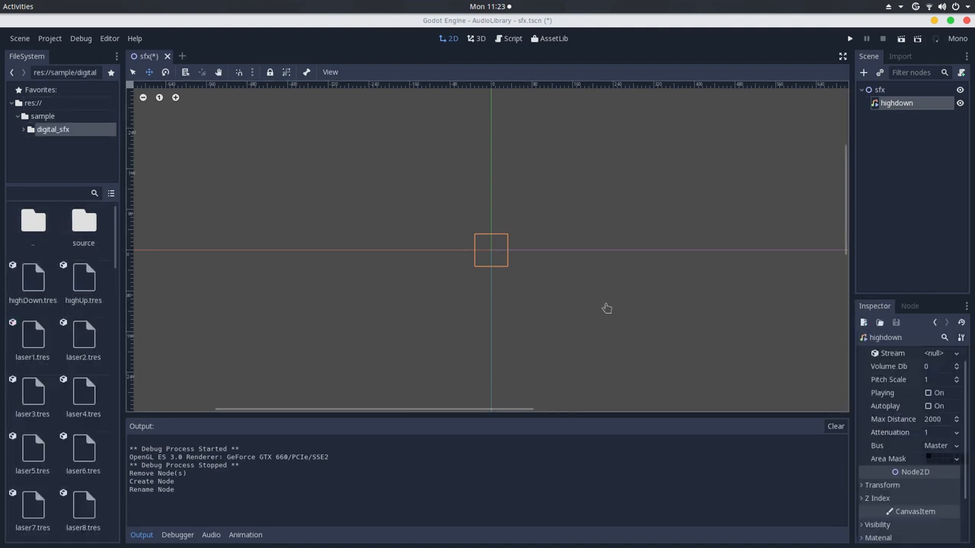
pyautogui.click(54, 143)
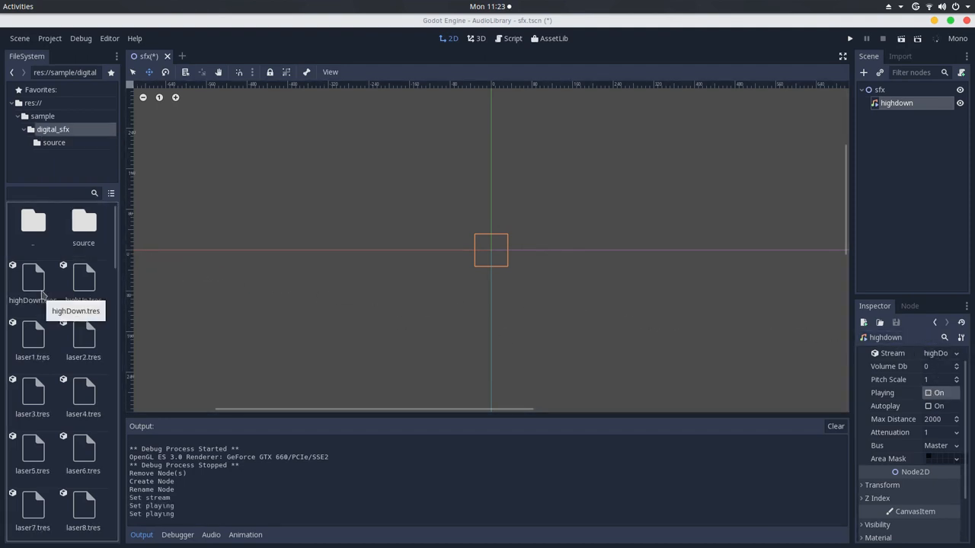
pyautogui.click(32, 280)
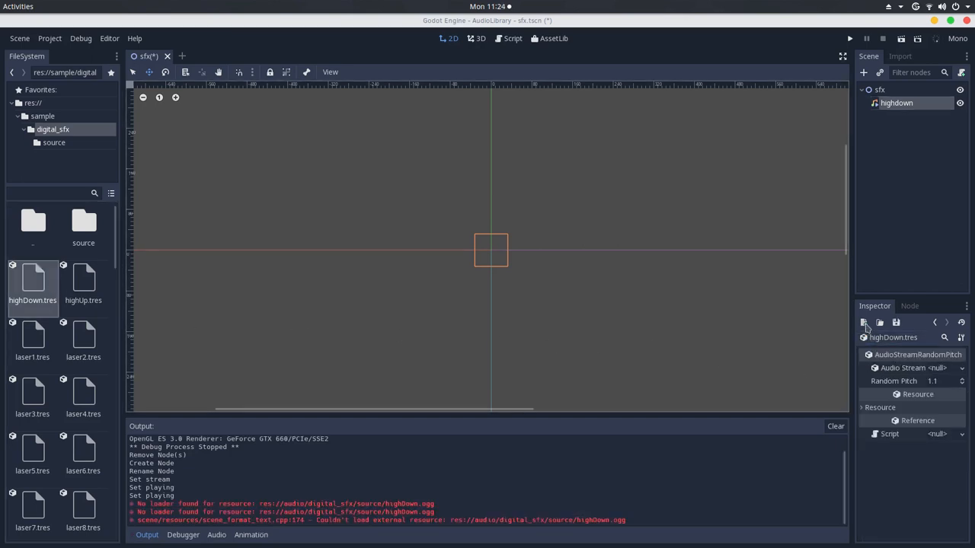
pyautogui.moveTo(864, 323)
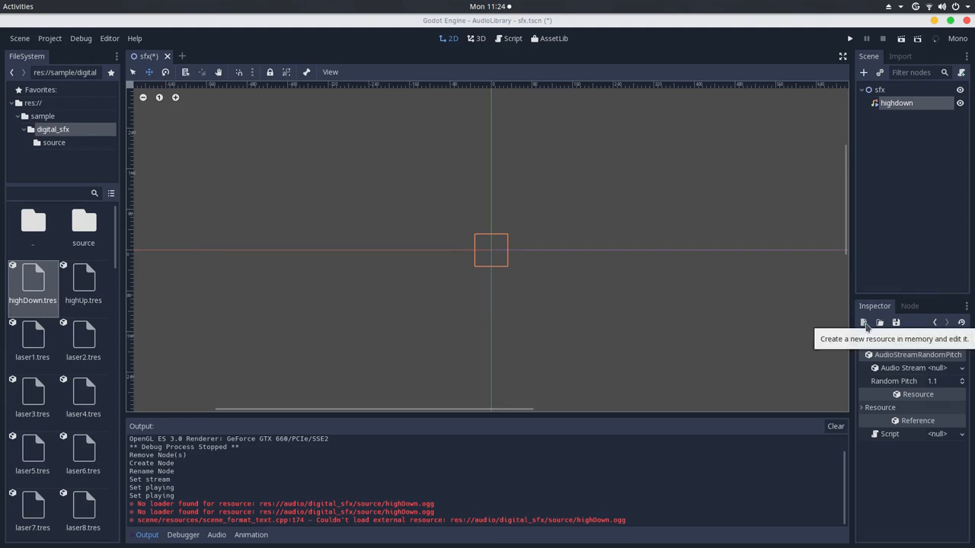
# Create an audio random-pitch stream resource and save it as highDown.tres in digital_sfx.
pyautogui.click(865, 321)
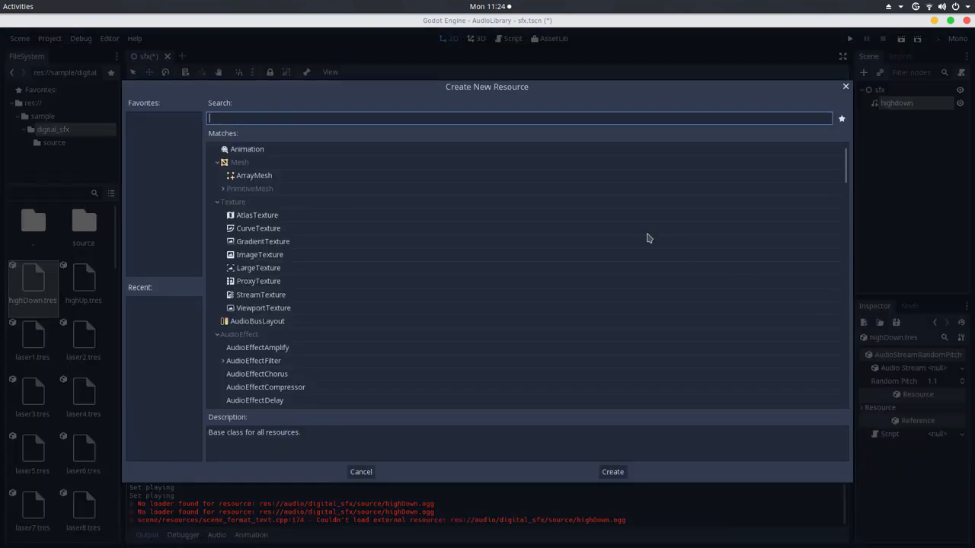
pyautogui.write('audio')
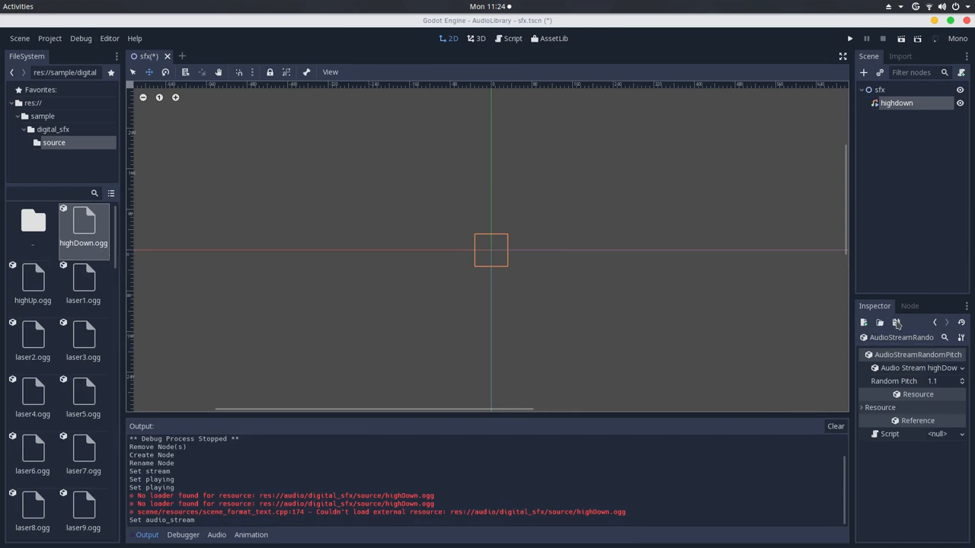
pyautogui.click(895, 321)
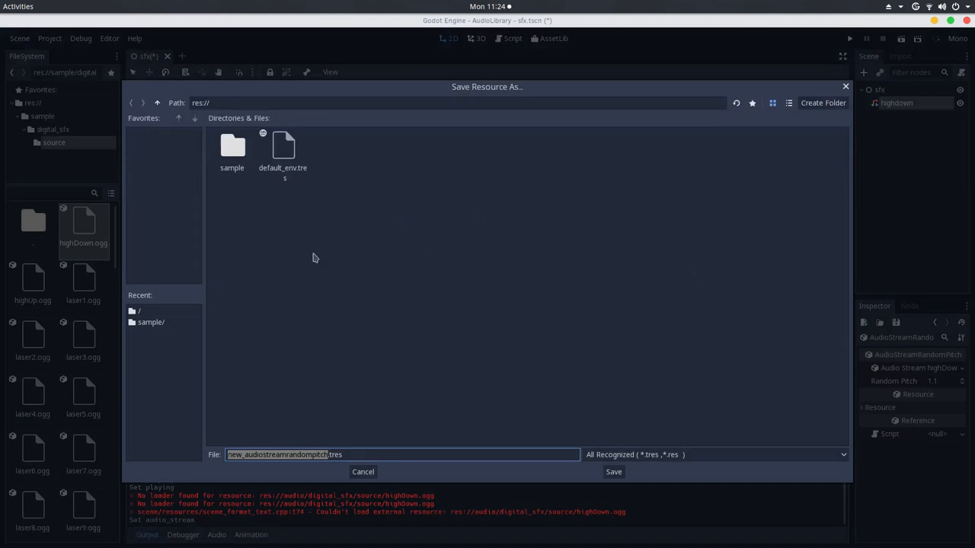
pyautogui.click(363, 472)
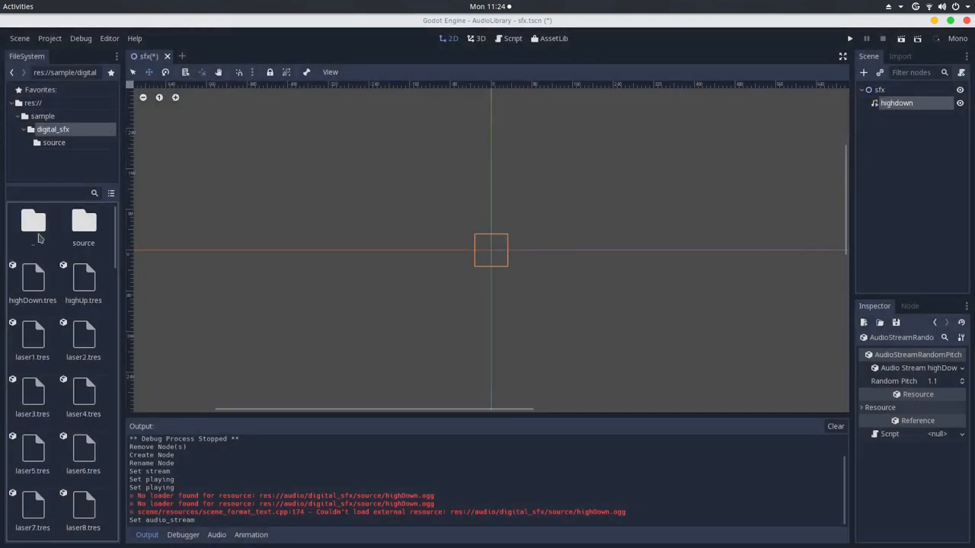
# Select the highDown node and start deleting it from the scene.
pyautogui.click(895, 104)
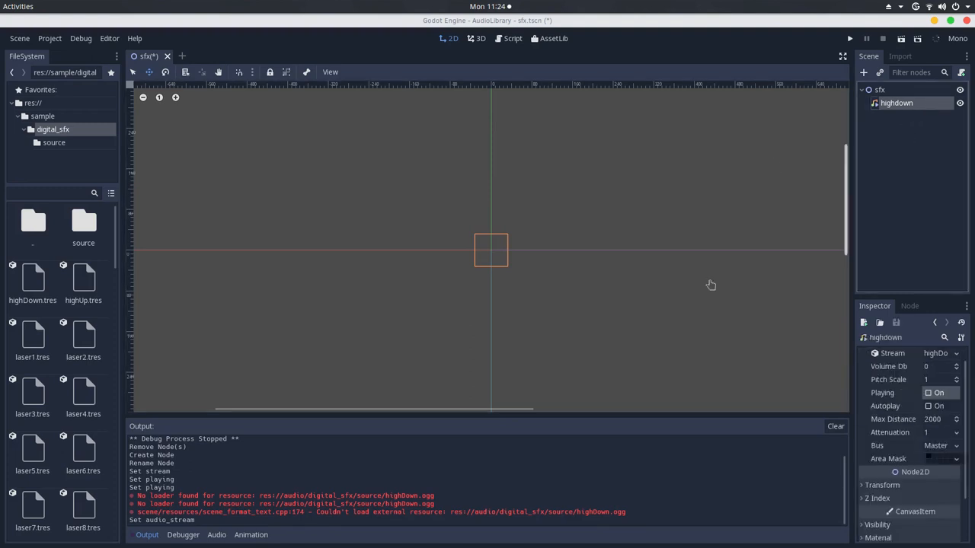
pyautogui.click(32, 277)
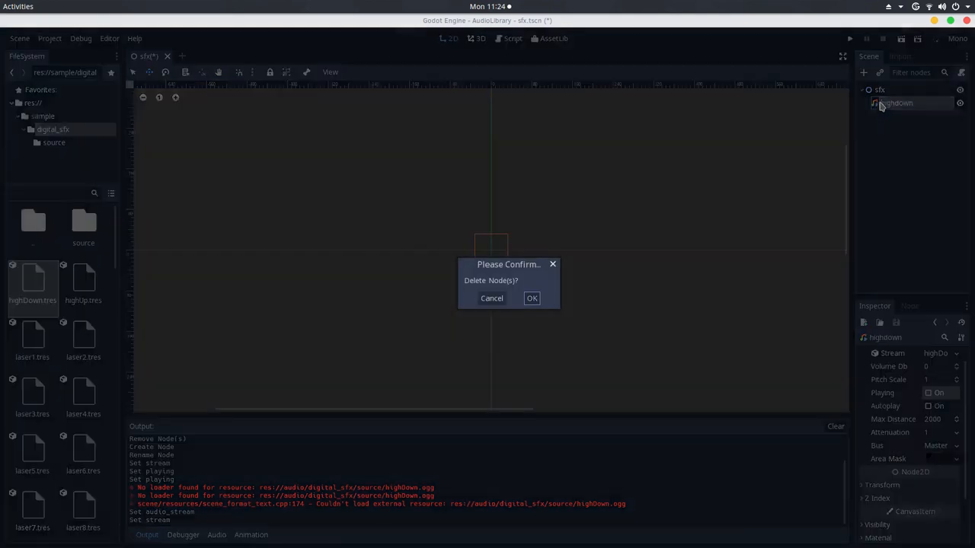
# Confirm deleting highDown, then Merge From Scene digital_sfx.tscn to import all its sound nodes under sfx.
pyautogui.click(532, 297)
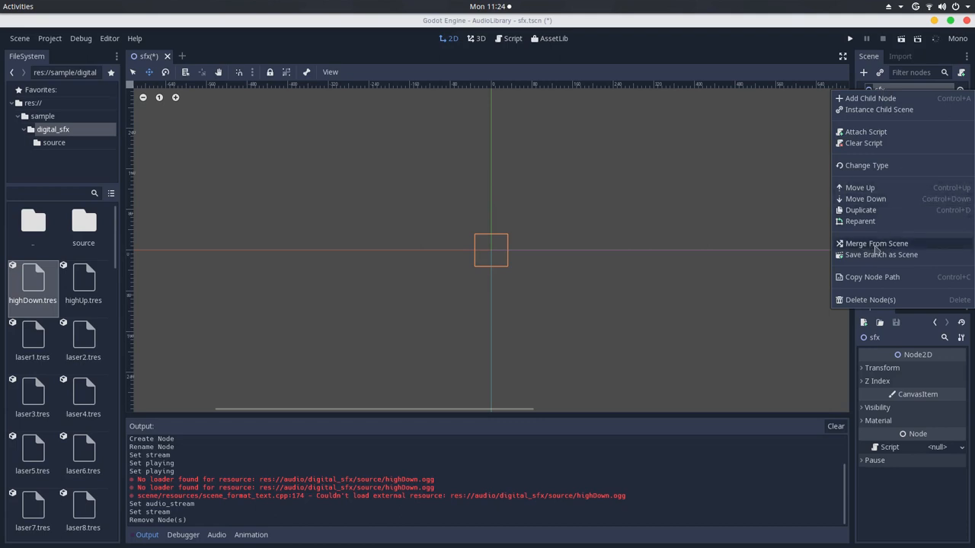
pyautogui.click(877, 244)
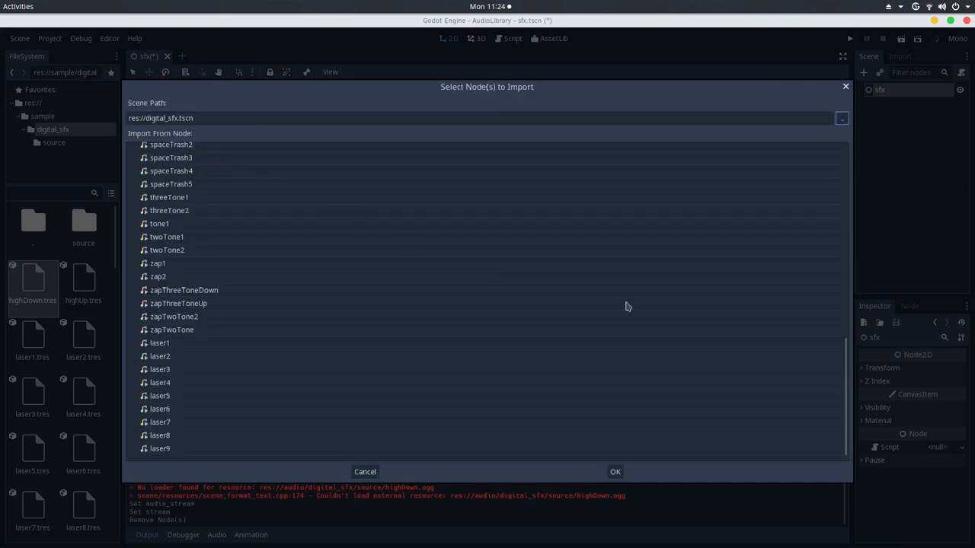
pyautogui.moveTo(222, 457)
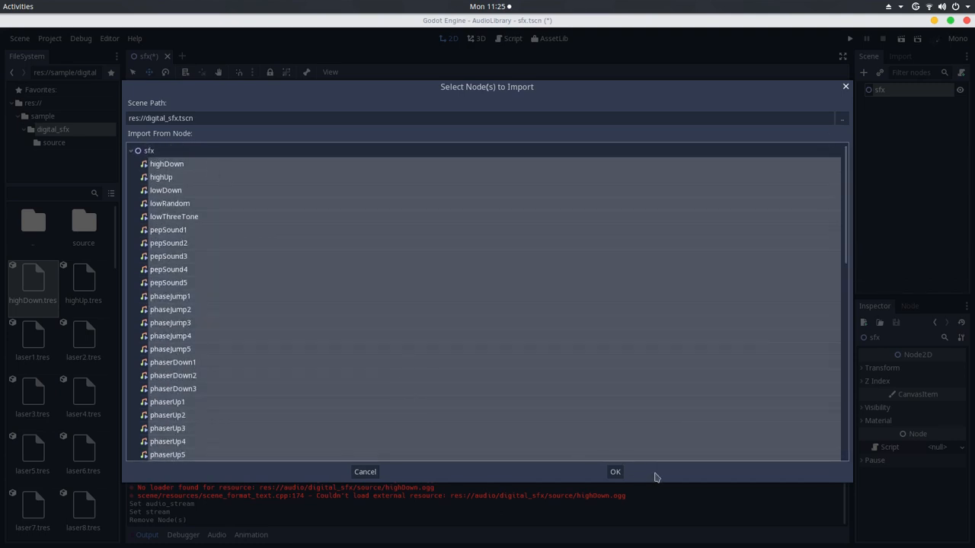
pyautogui.click(615, 472)
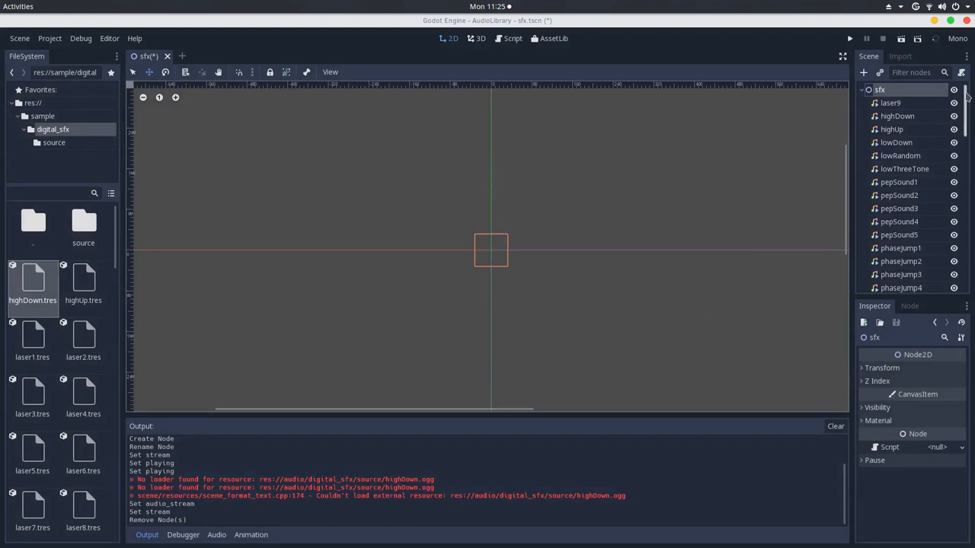
pyautogui.scroll(-3)
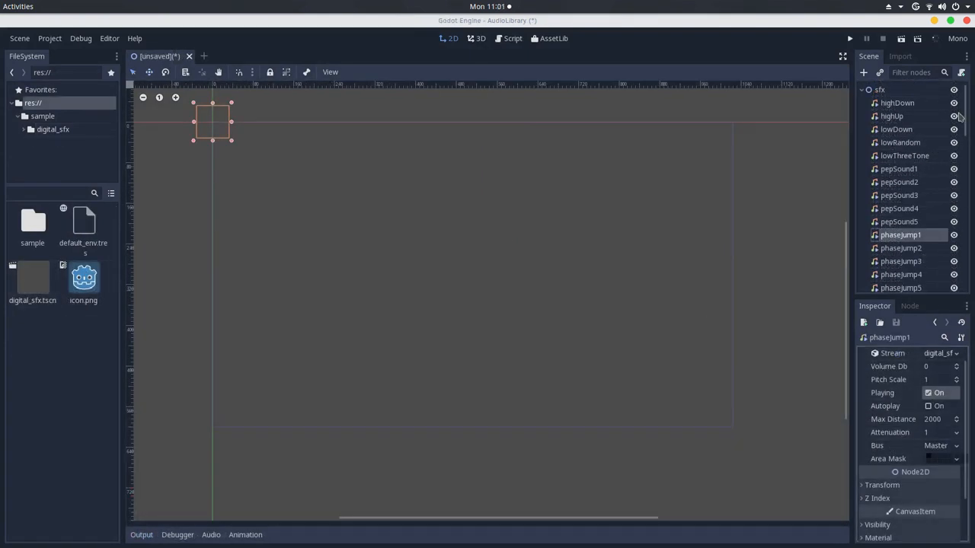
pyautogui.click(880, 88)
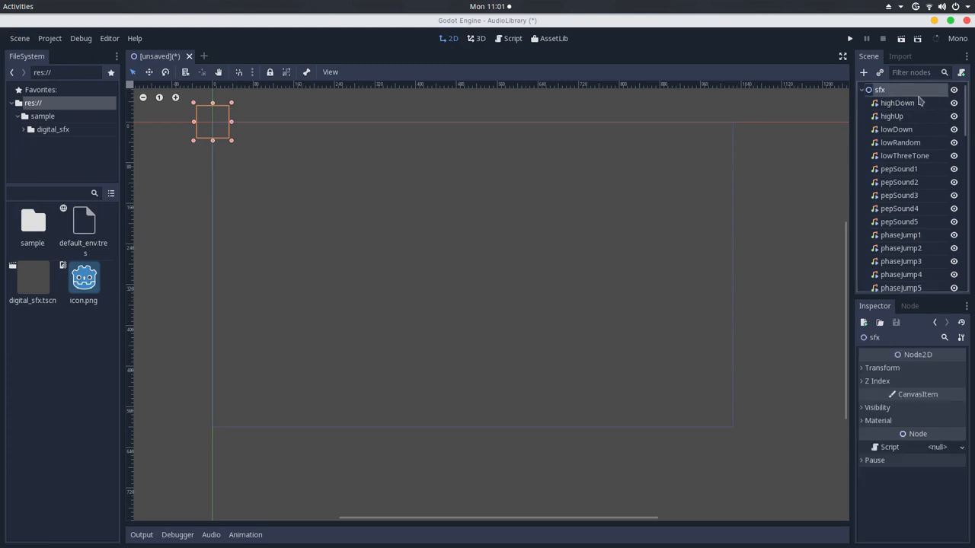
pyautogui.moveTo(935, 105)
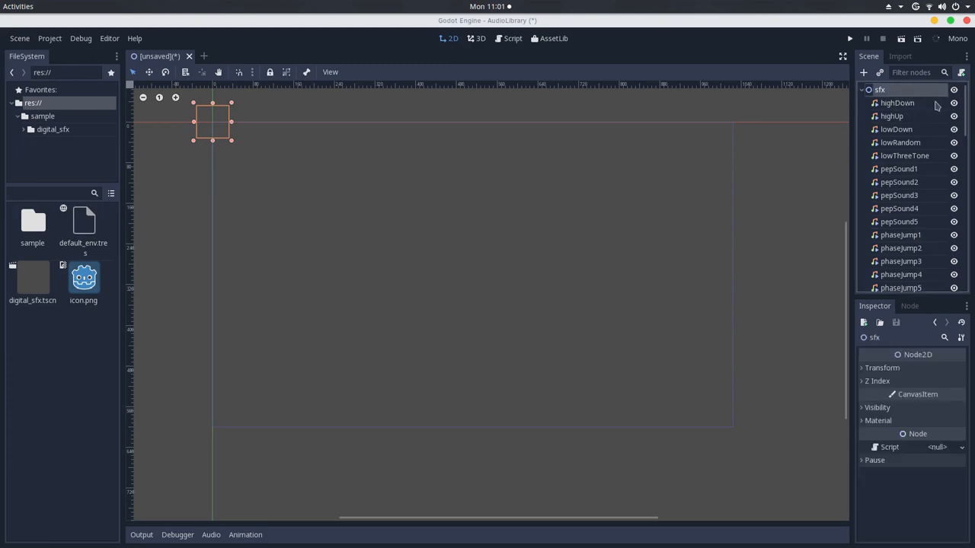
pyautogui.scroll(-3)
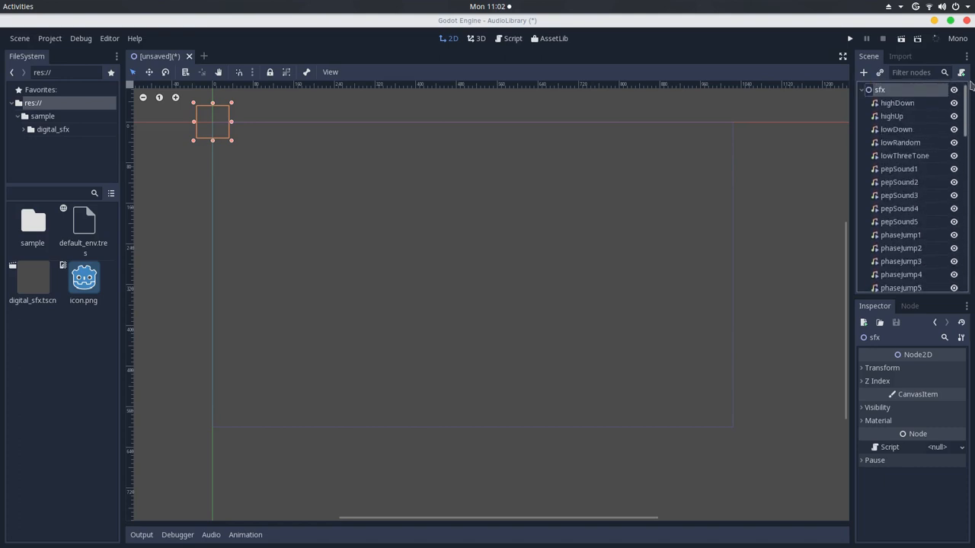
pyautogui.moveTo(891, 115)
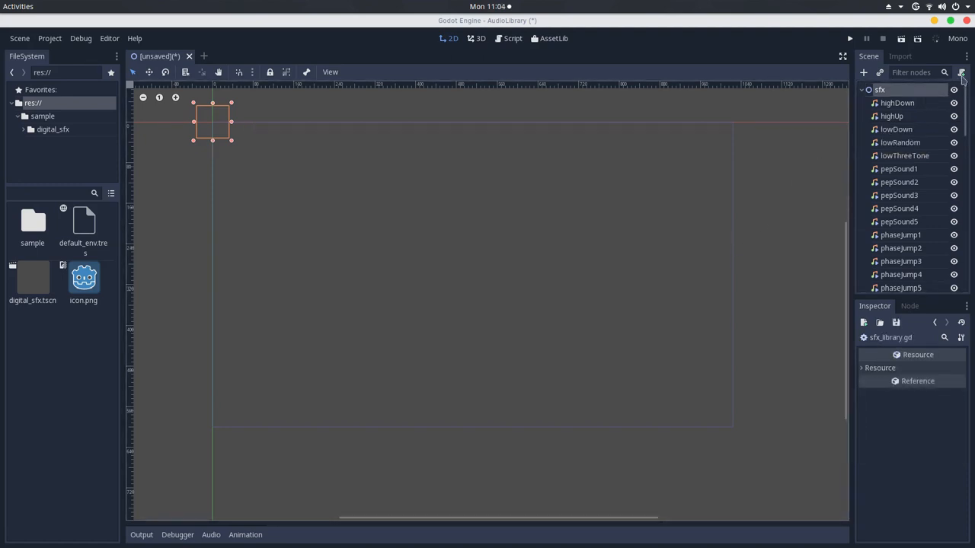
# Attach a new GDScript at res://audio_library.gd to the sfx root.
pyautogui.click(880, 90)
pyautogui.write('res://audio_library.gd')
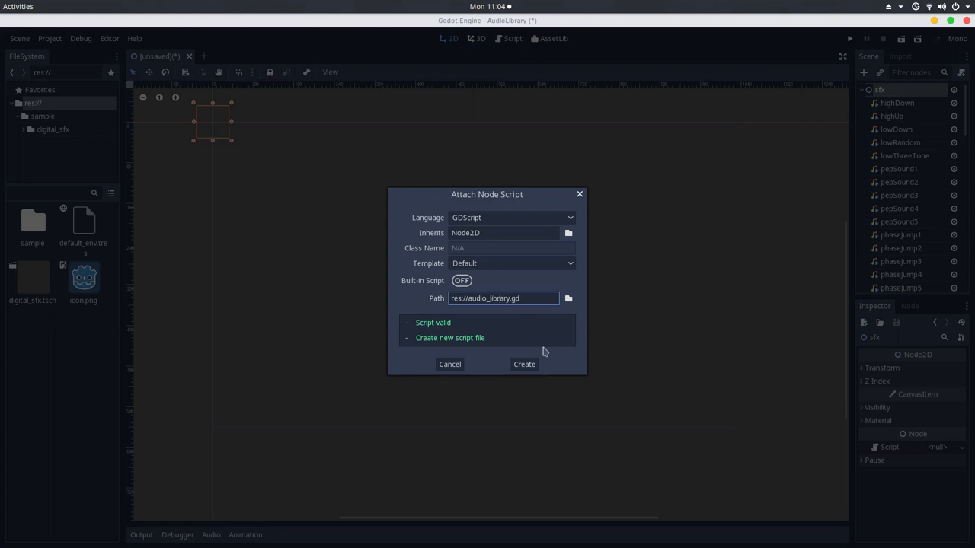
pyautogui.click(524, 364)
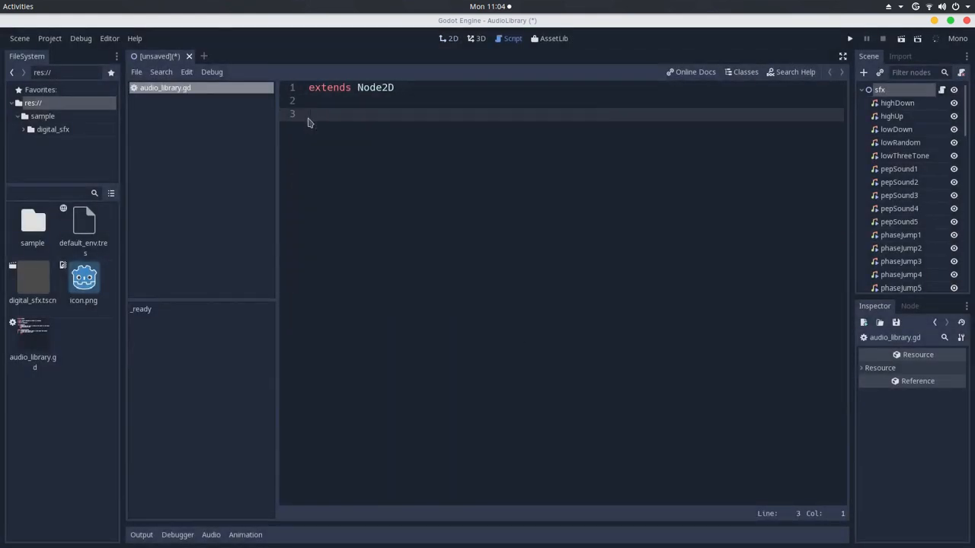
# Write func play(sfx = null): if sfx: get_node(sfx).play() in audio_library.gd.
pyautogui.write('func')
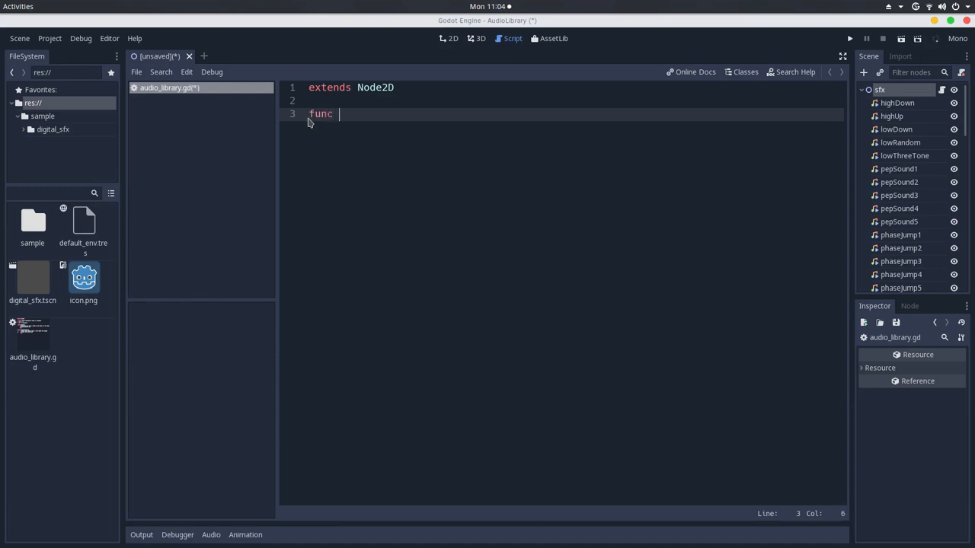
pyautogui.write('play(sfx =')
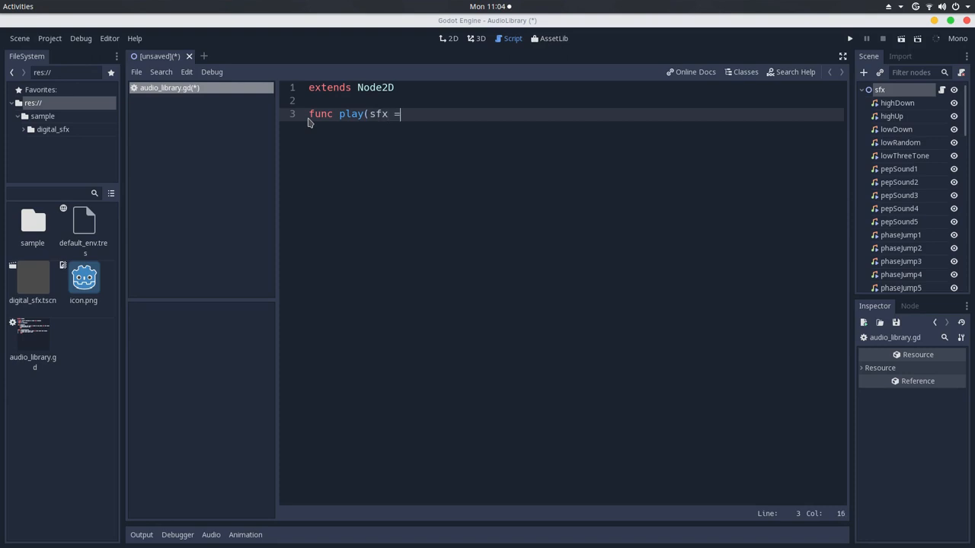
pyautogui.write('null')
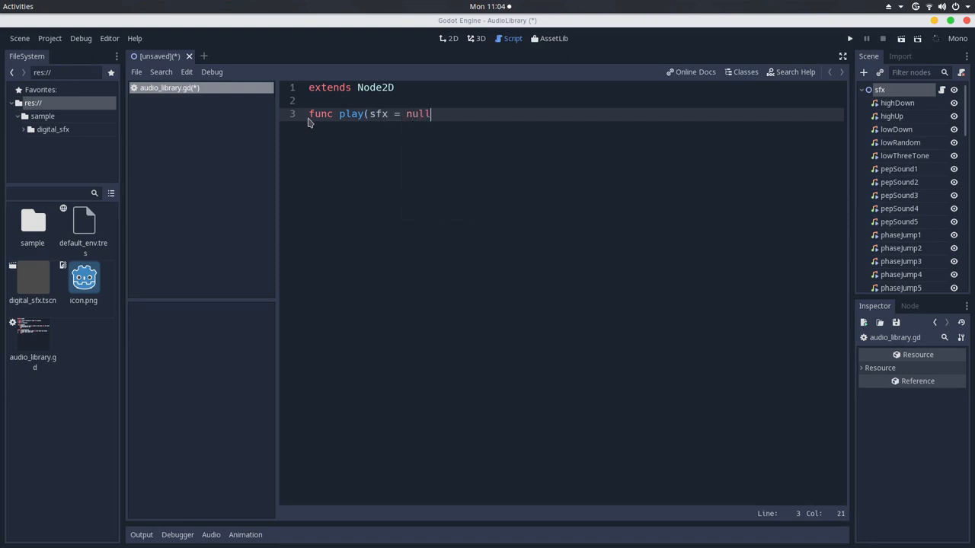
pyautogui.write(')')
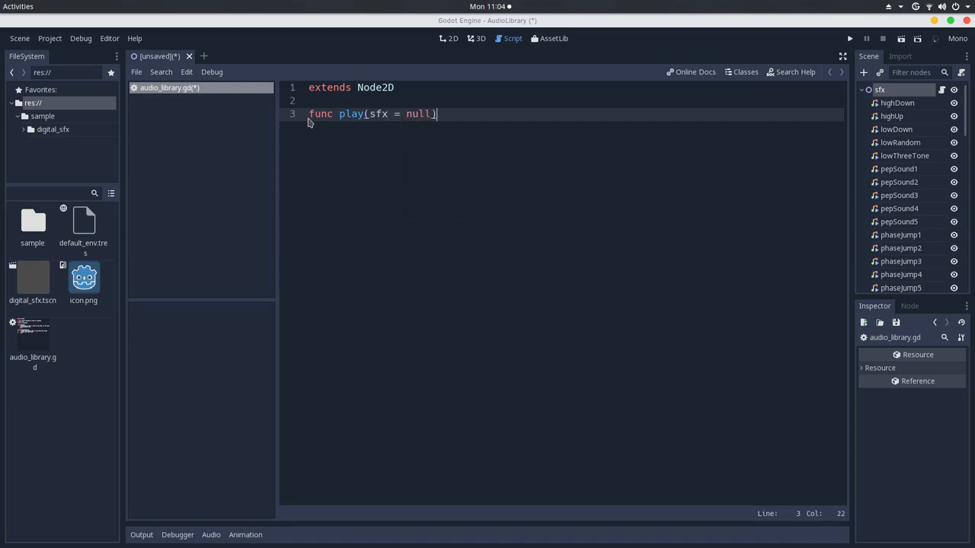
pyautogui.write(':')
pyautogui.write('if')
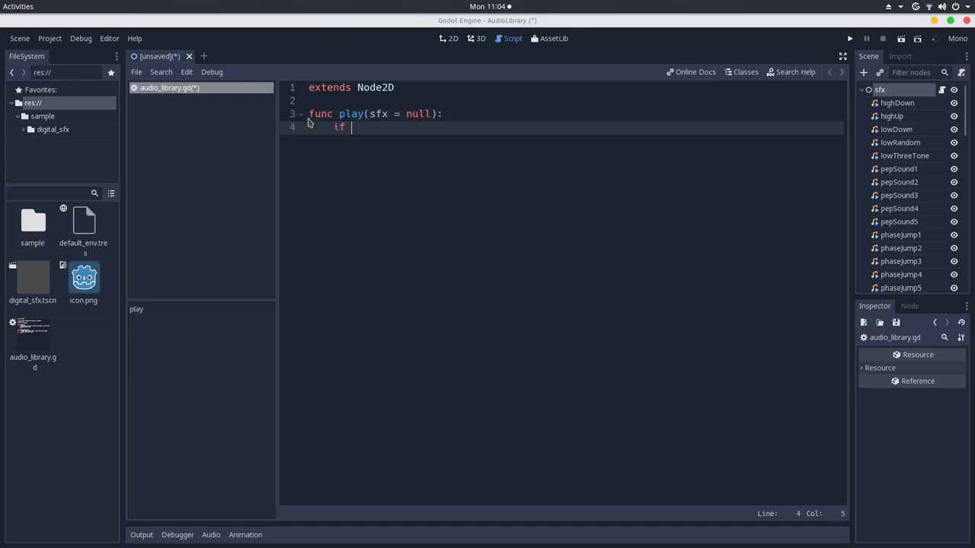
pyautogui.write('sfx:')
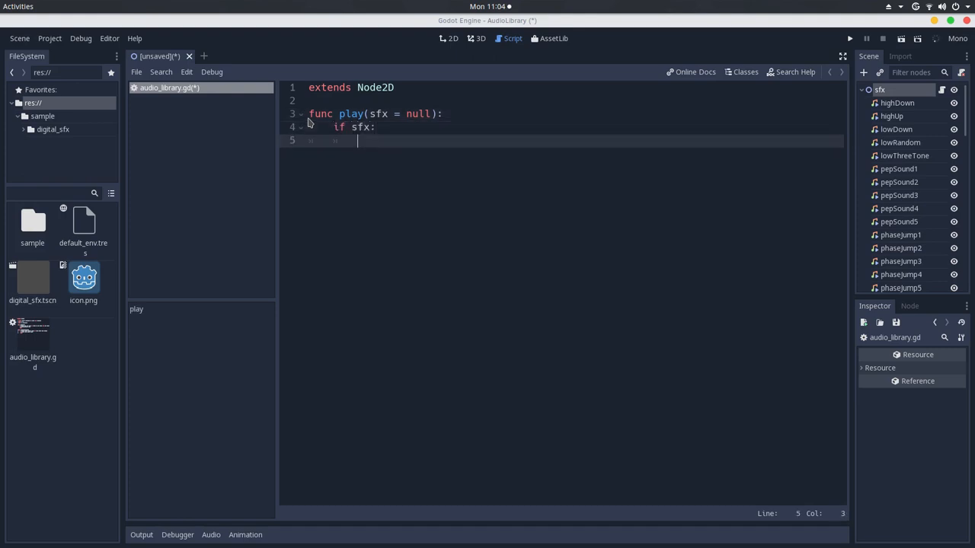
pyautogui.write('get_node')
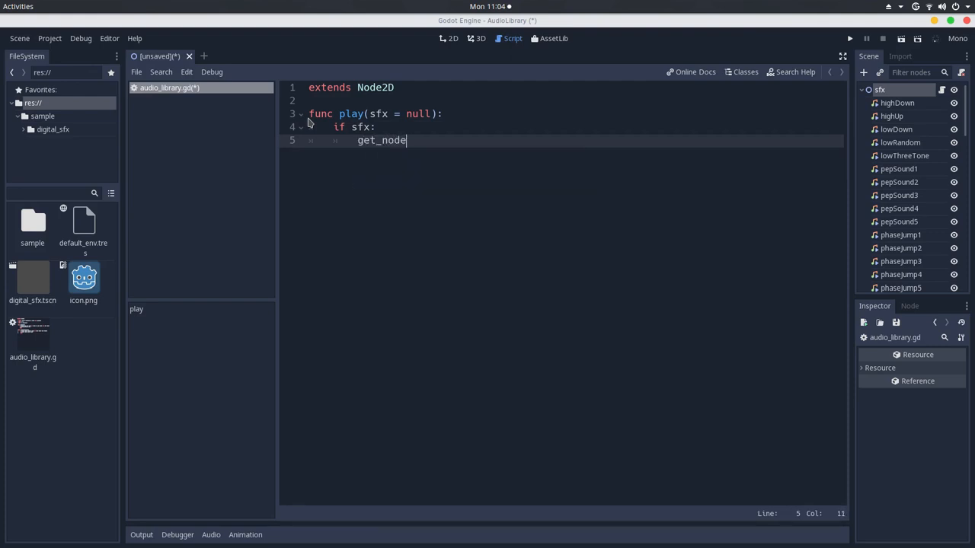
pyautogui.write('(sfx)')
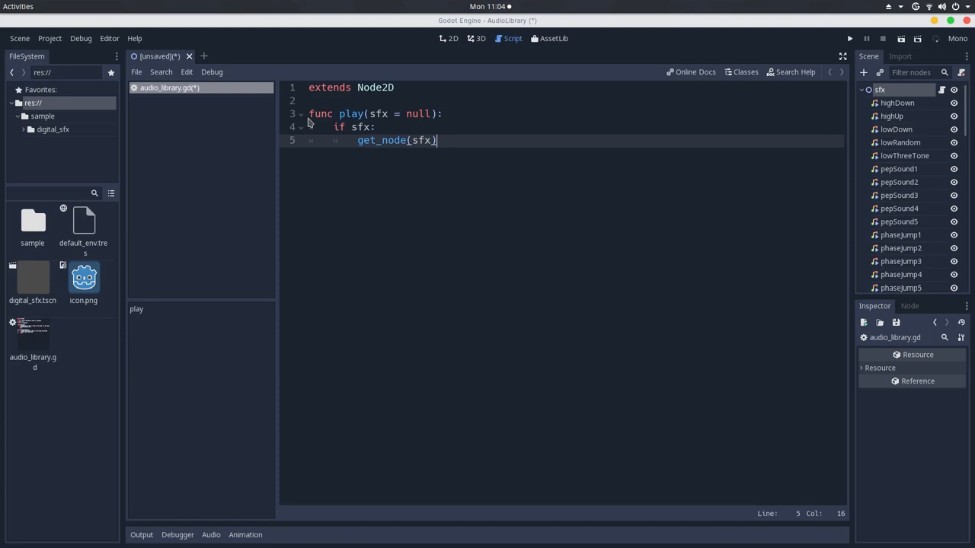
pyautogui.write('.play()')
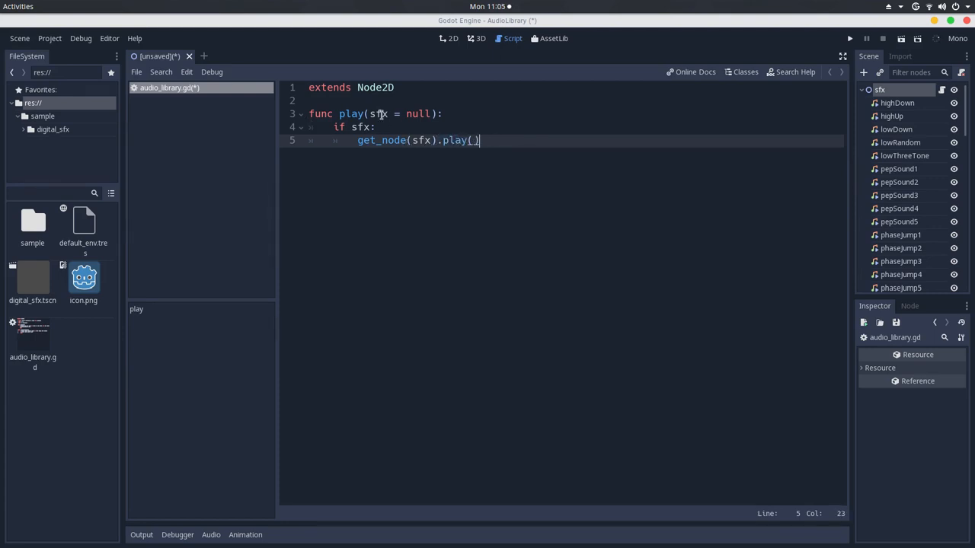
pyautogui.click(373, 112)
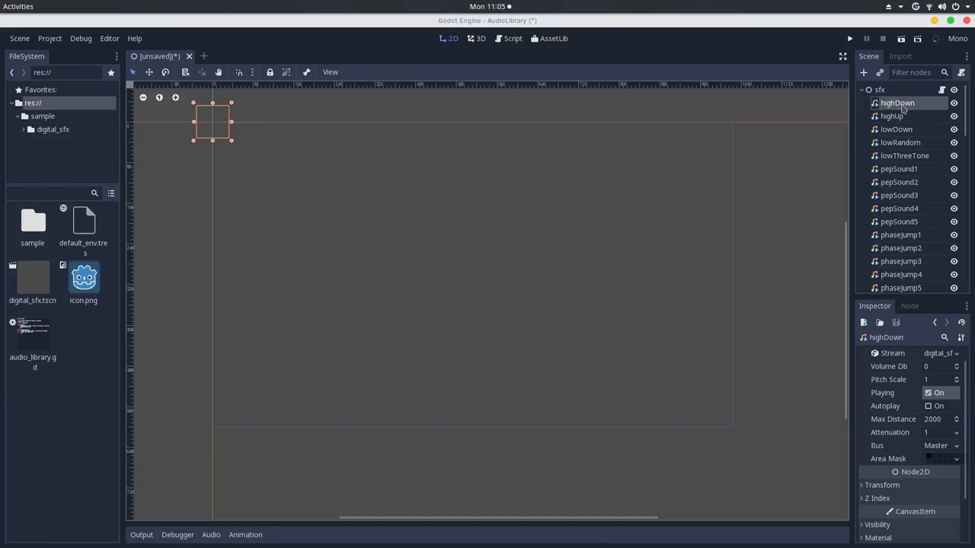
pyautogui.click(928, 393)
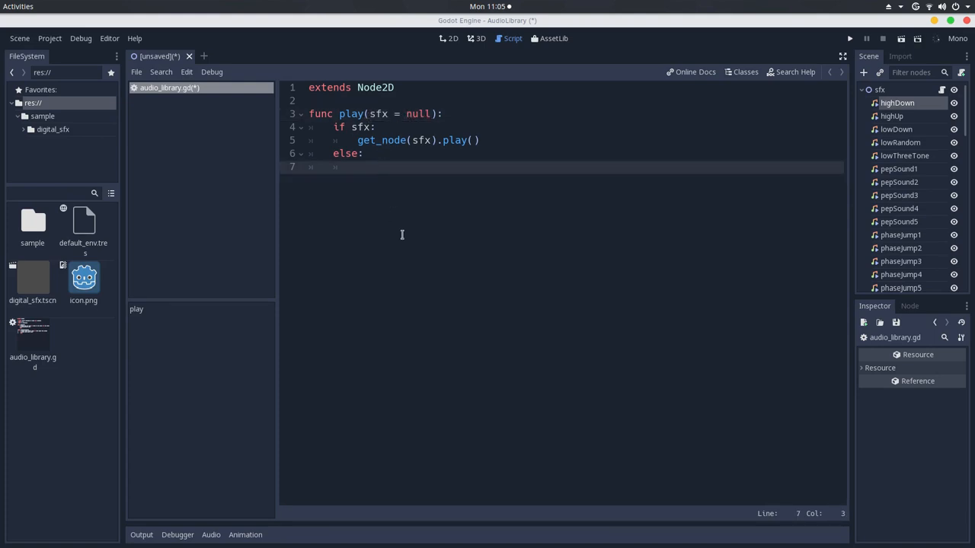
# Under else, type var c = randi()%get_child_count(), accepting the completion, then place the cursor to retype it.
pyautogui.write('var')
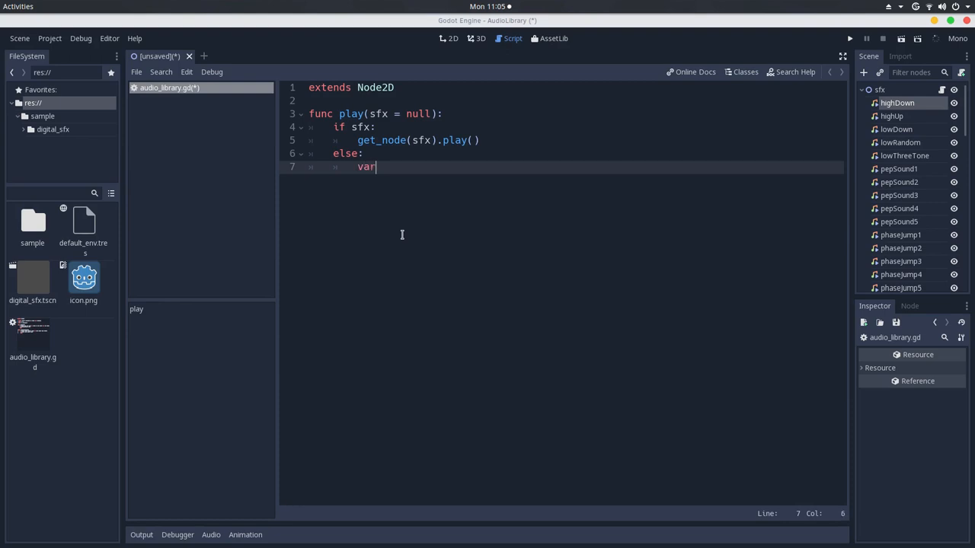
pyautogui.write('c =')
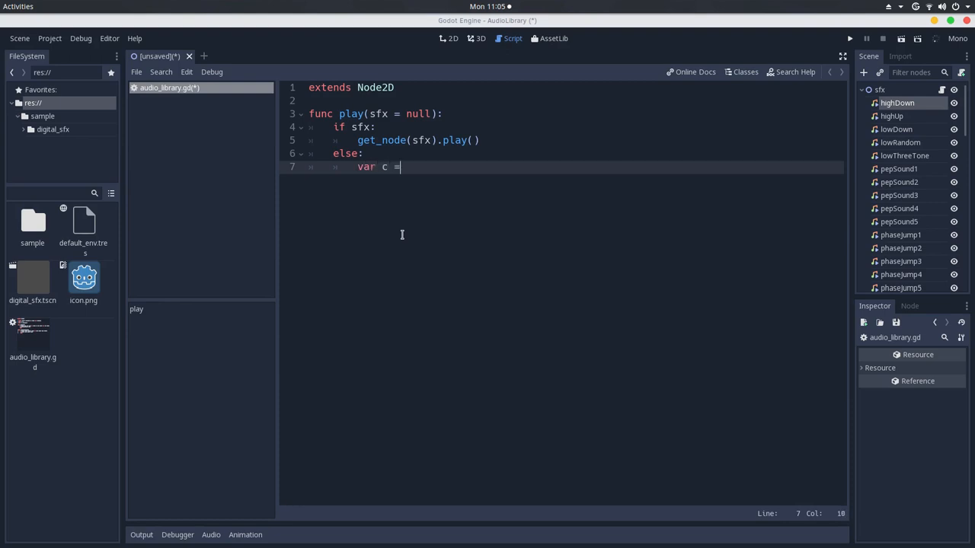
pyautogui.write('ra')
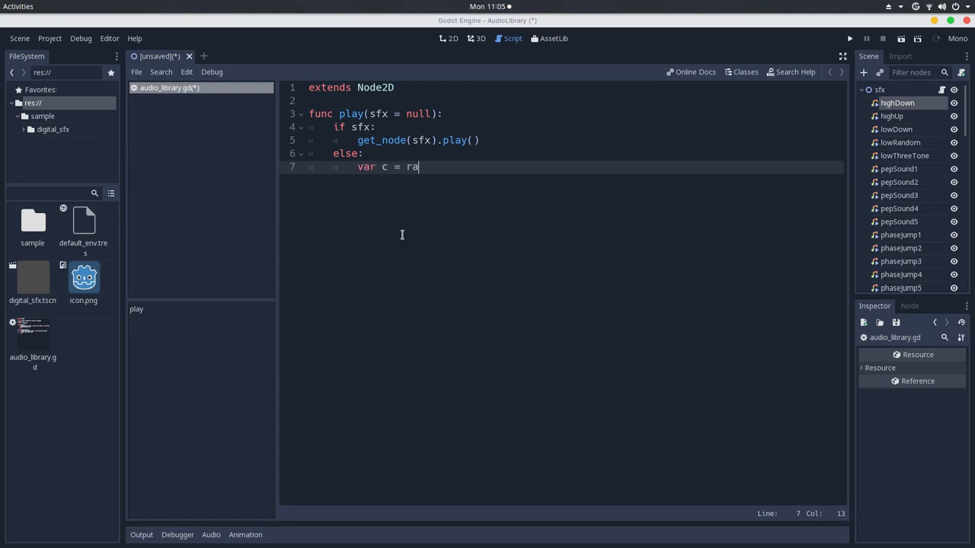
pyautogui.write('ndi()')
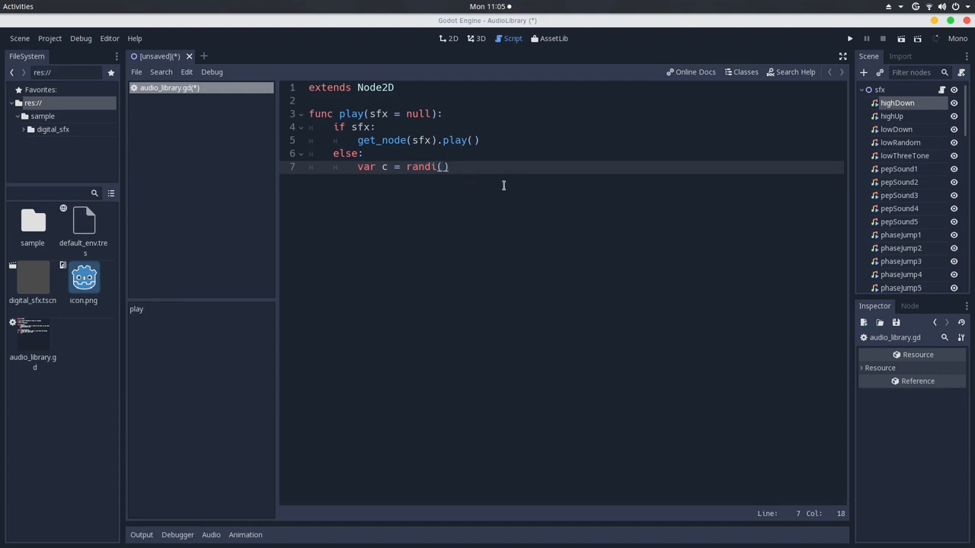
pyautogui.moveTo(527, 186)
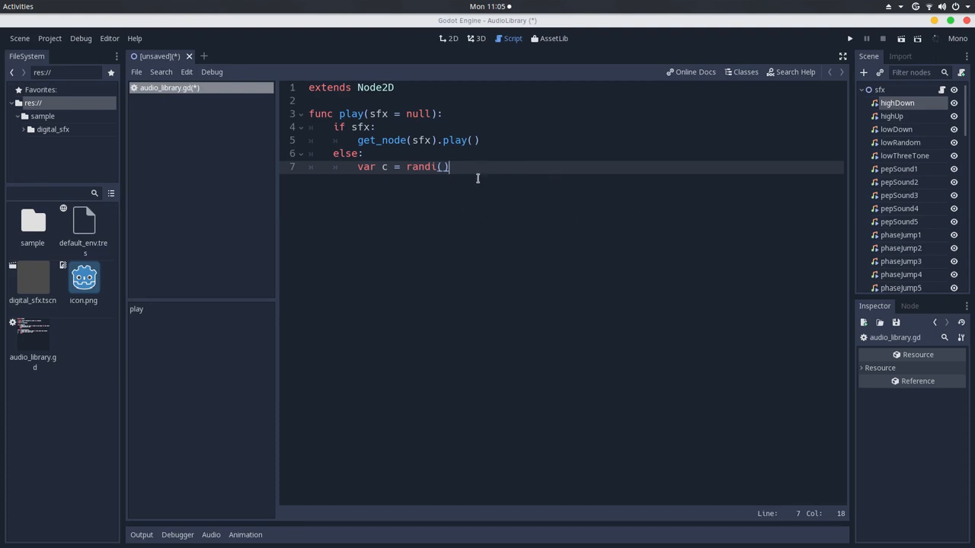
pyautogui.write('%')
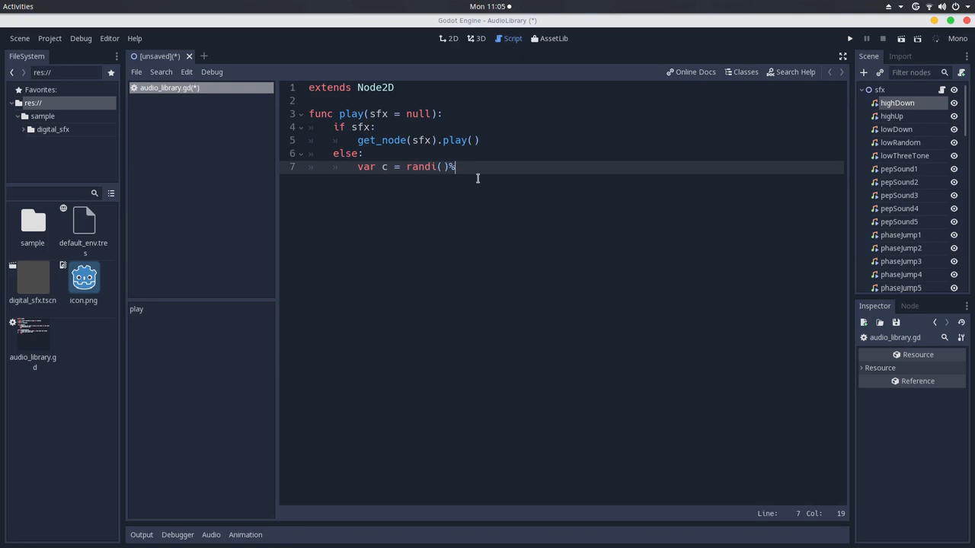
pyautogui.write('get_chil')
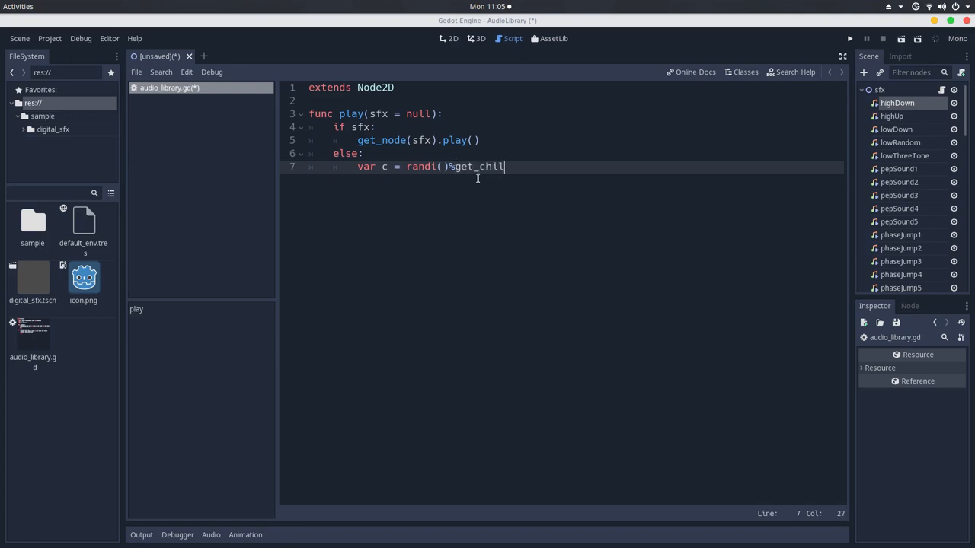
pyautogui.write('d')
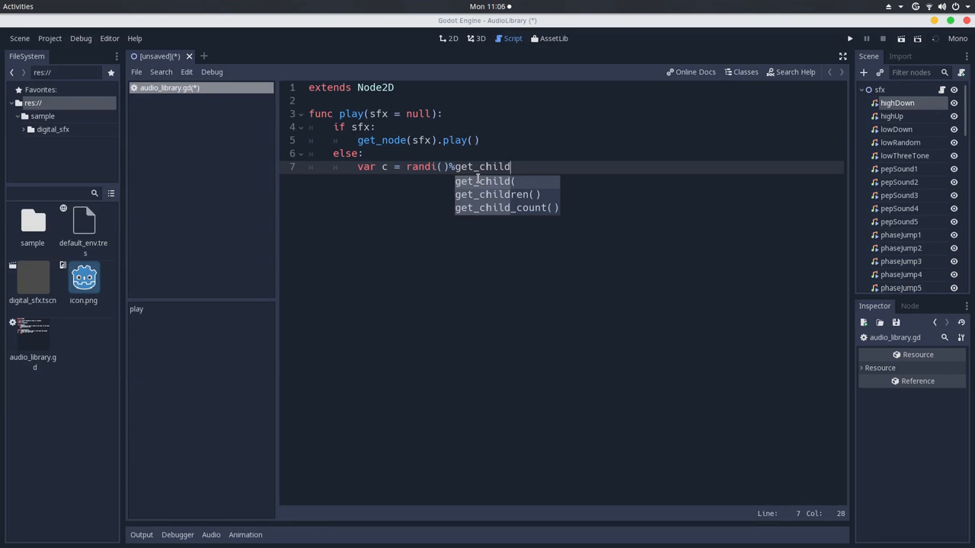
pyautogui.write('(')
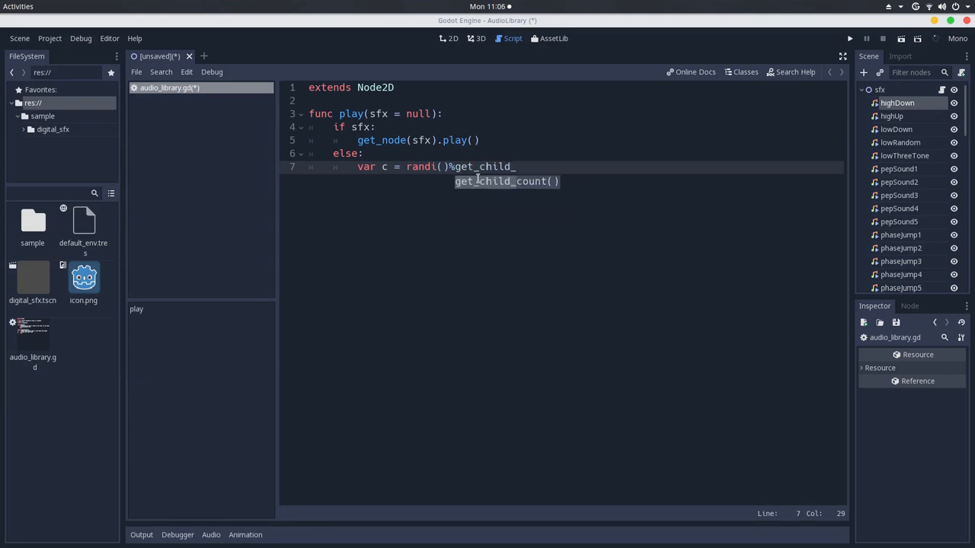
pyautogui.press('Tab')
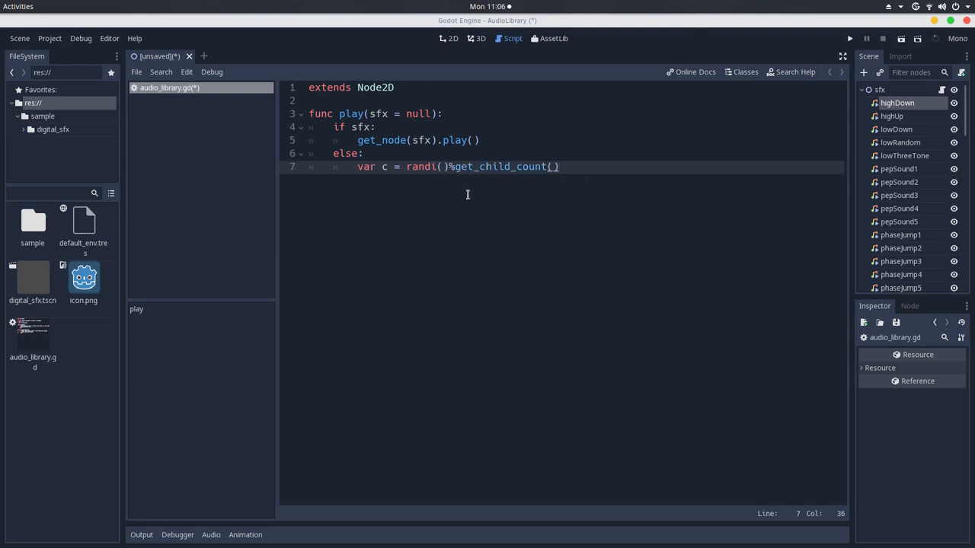
pyautogui.click(448, 166)
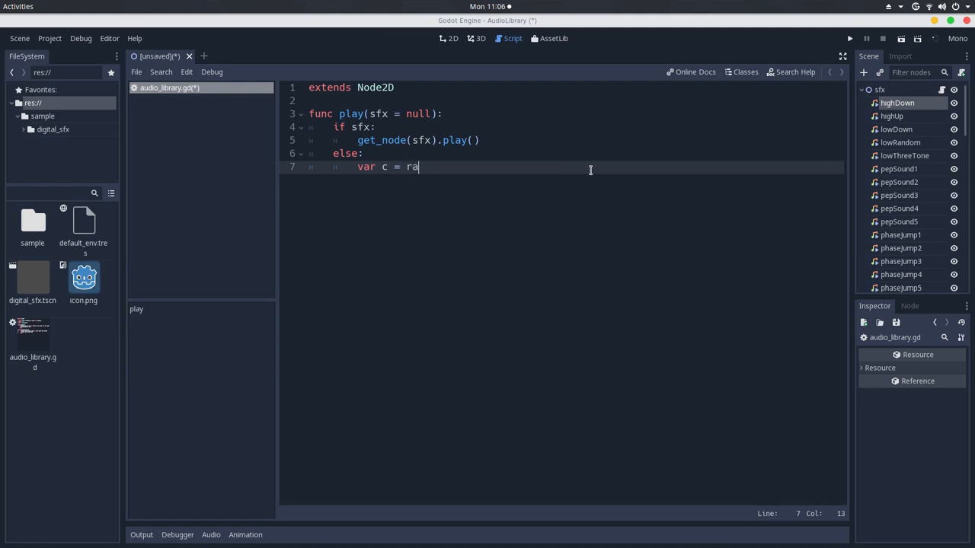
# Try var c = rand_range(0, get_children...) as the random child index expression.
pyautogui.write('nd_range(')
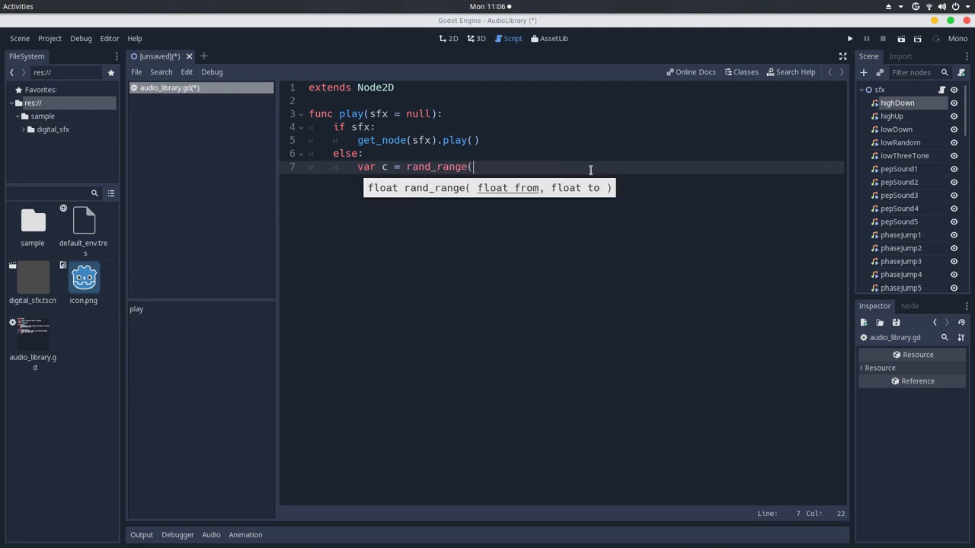
pyautogui.write('0,')
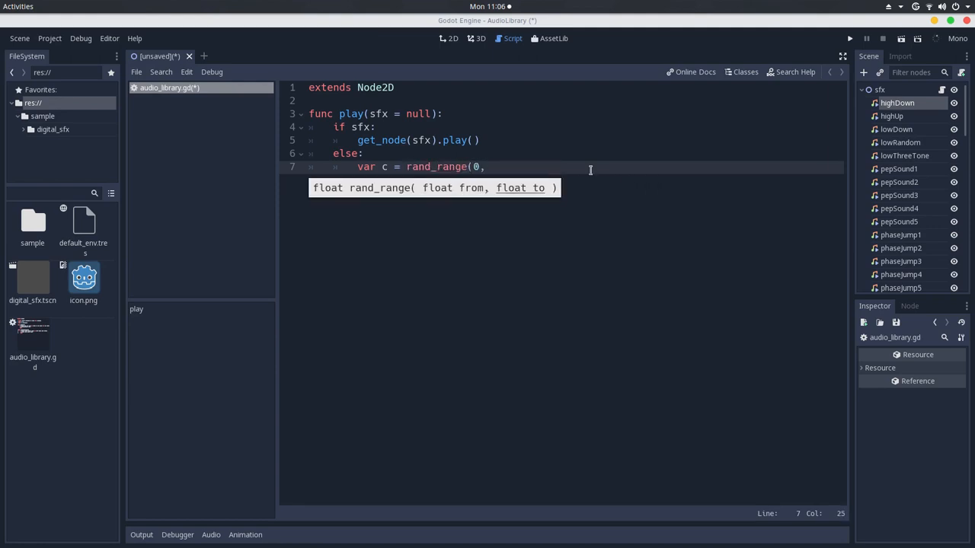
pyautogui.write('get_childre')
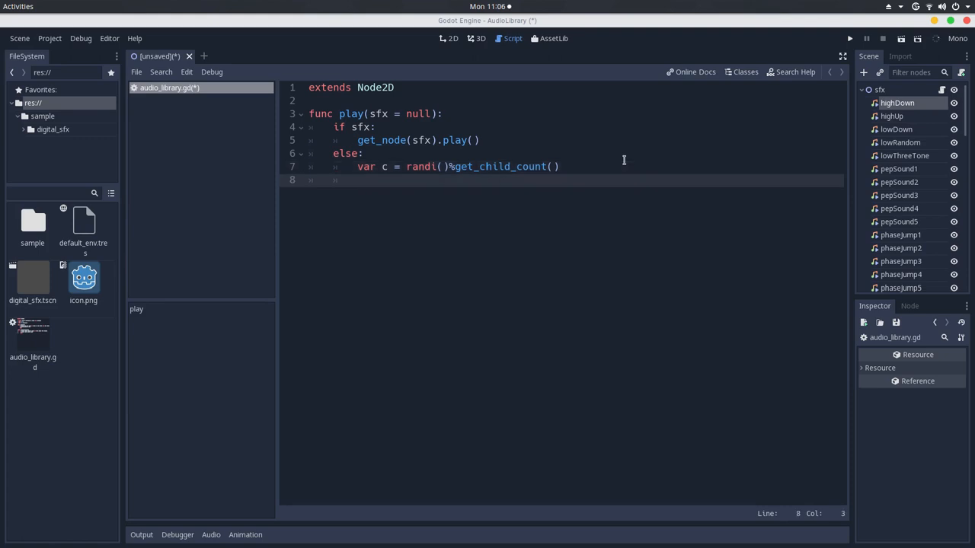
# Complete the else branch with get_child(c).play() and review the play function.
pyautogui.write('get_ch')
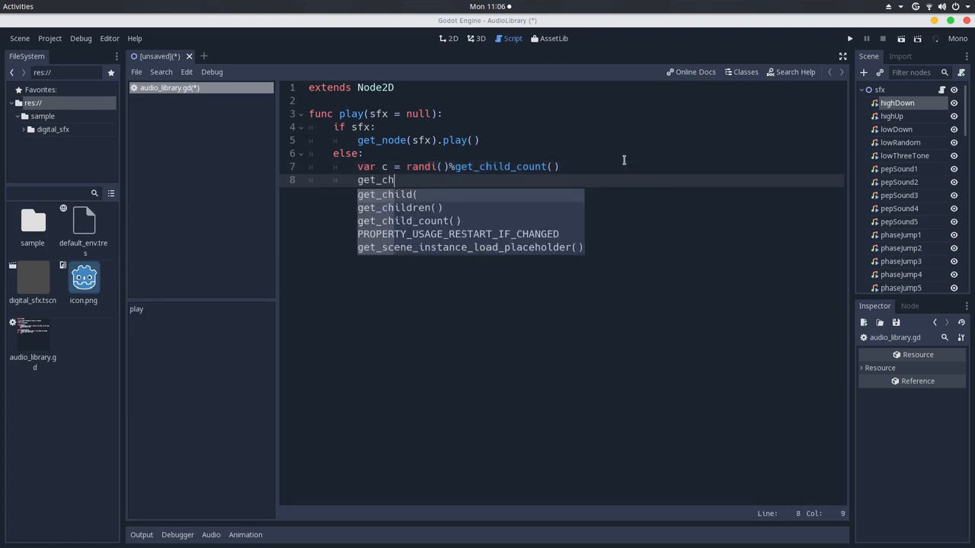
pyautogui.write('ild(c).play(')
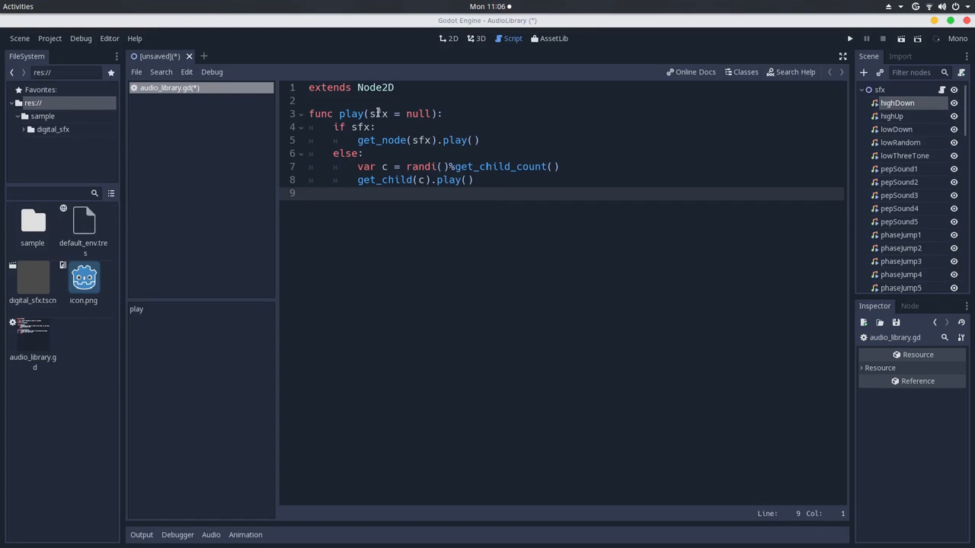
pyautogui.click(398, 113)
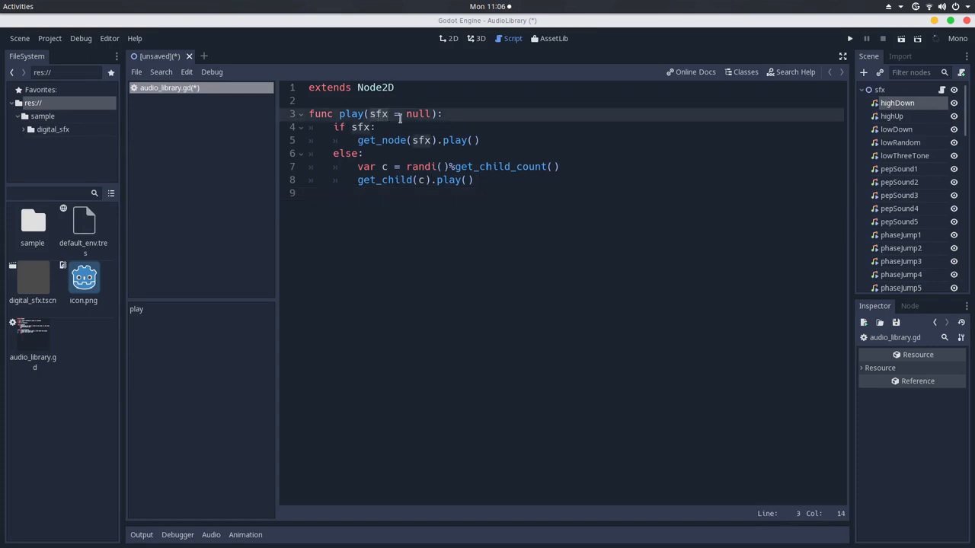
pyautogui.click(390, 140)
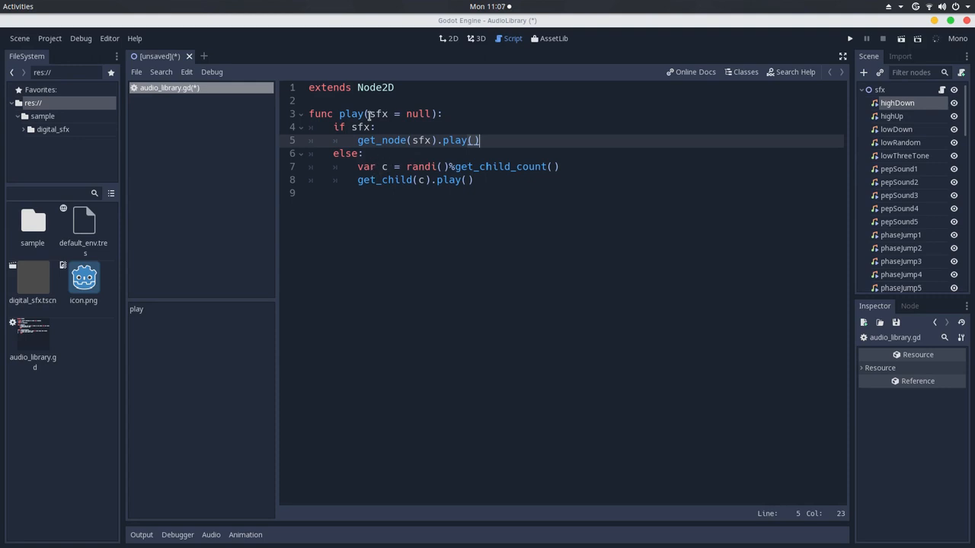
pyautogui.click(352, 112)
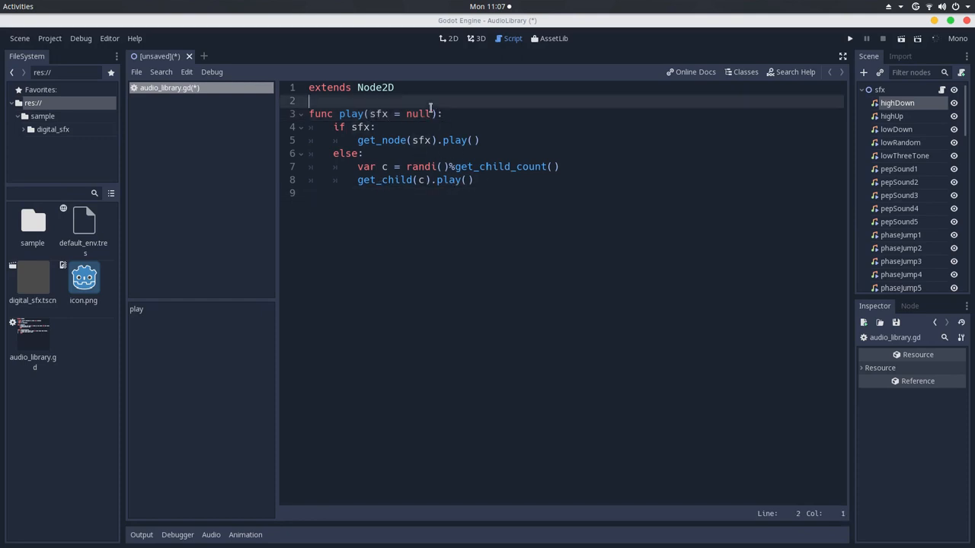
# Add func _ready() above play and start its randomize( call.
pyautogui.press('Return')
pyautogui.write('func _ready():')
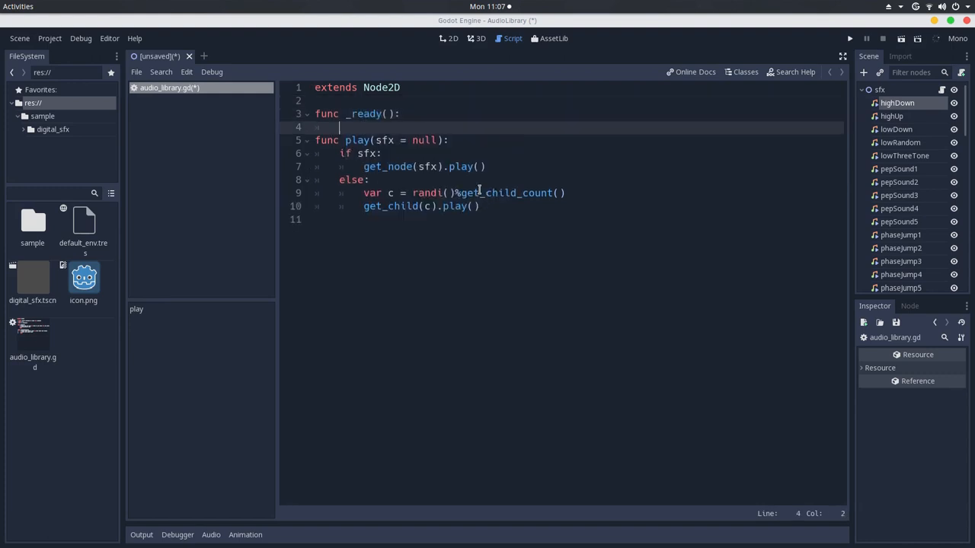
pyautogui.write('random')
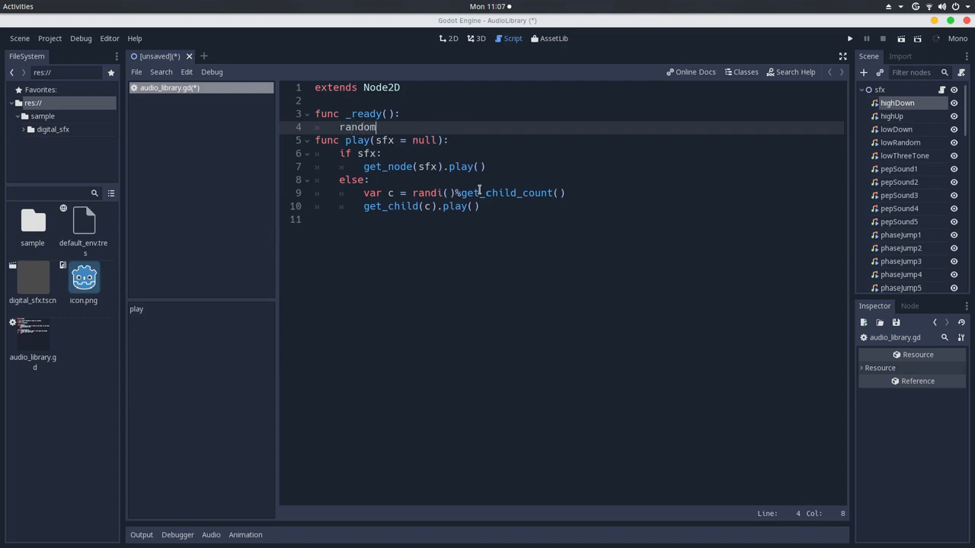
pyautogui.write('ize(')
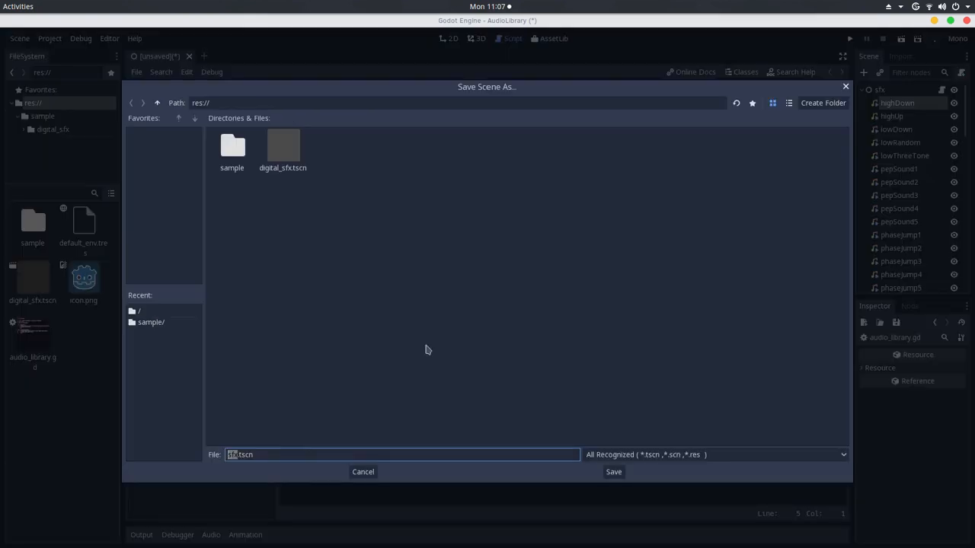
pyautogui.moveTo(440, 414)
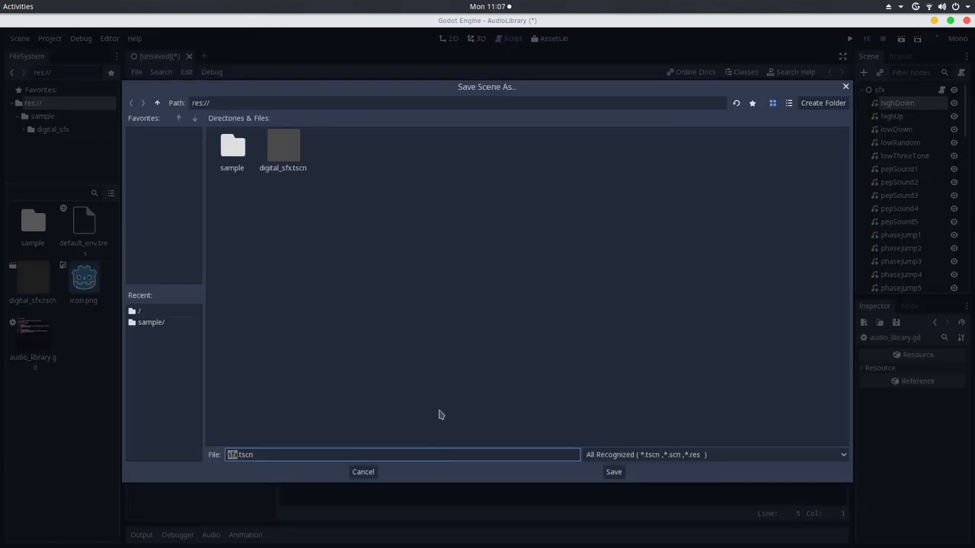
# Save the scene as sfx.tscn in res:// along with audio_library.gd.
pyautogui.click(613, 472)
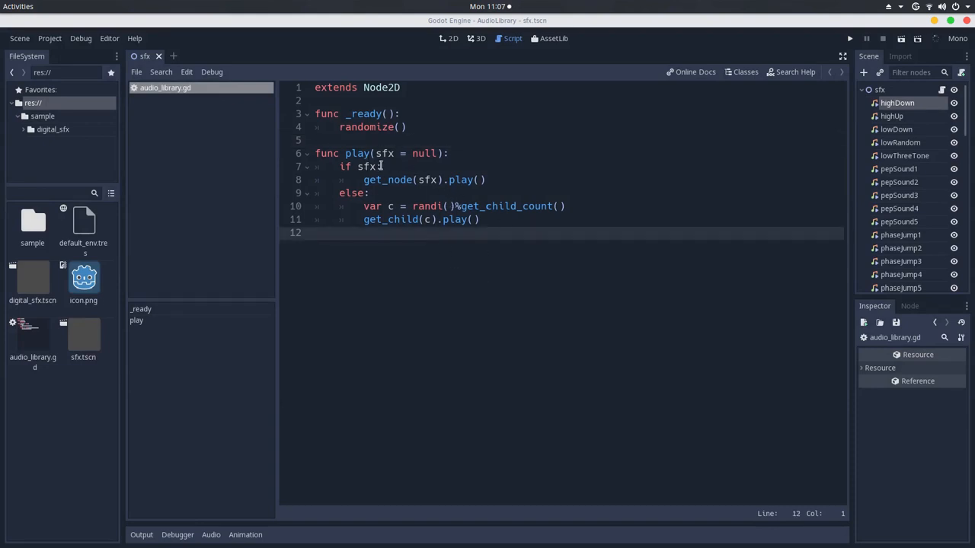
# Test-run the scene with a temporary play() call, then save sfx.tscn leaving only randomize() in _ready().
pyautogui.write('pl')
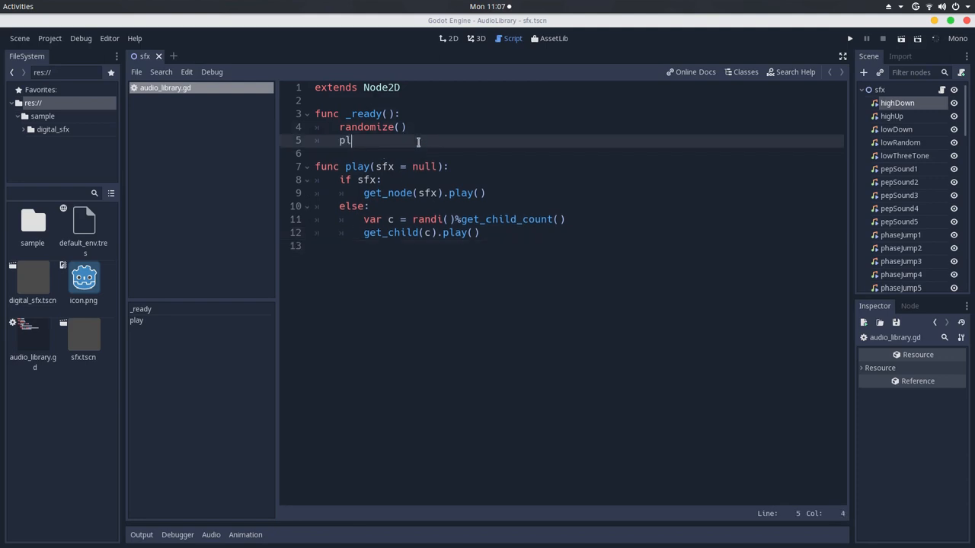
pyautogui.write('ay()')
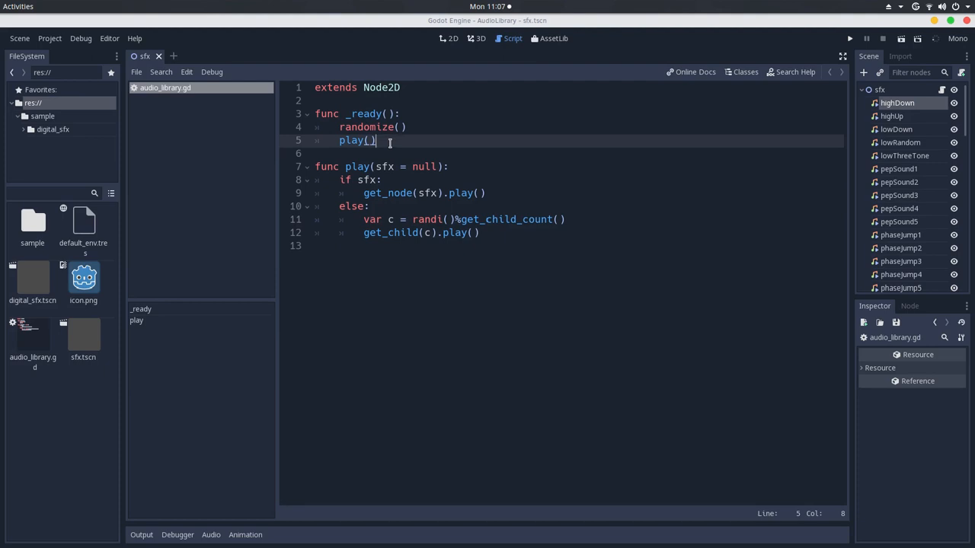
pyautogui.press('ctrl+s')
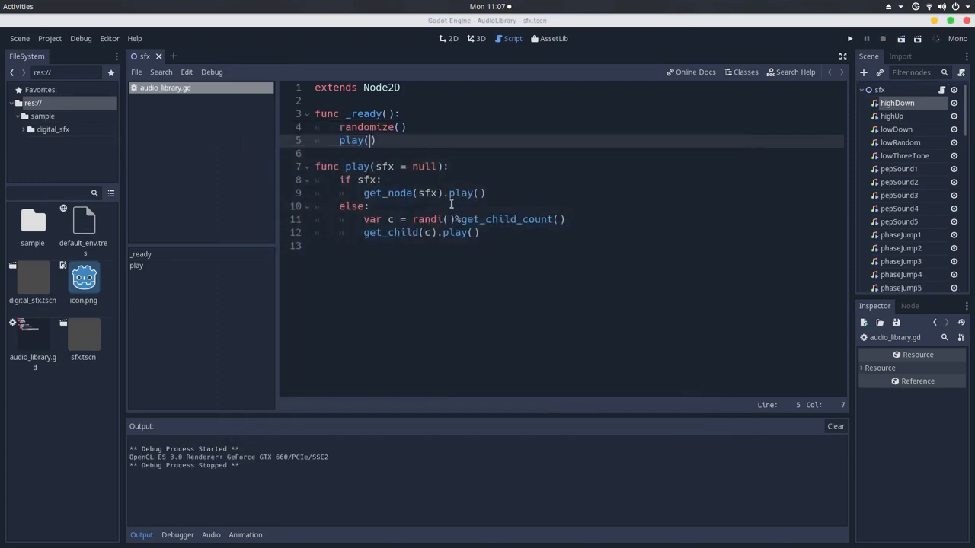
pyautogui.write('"highDown')
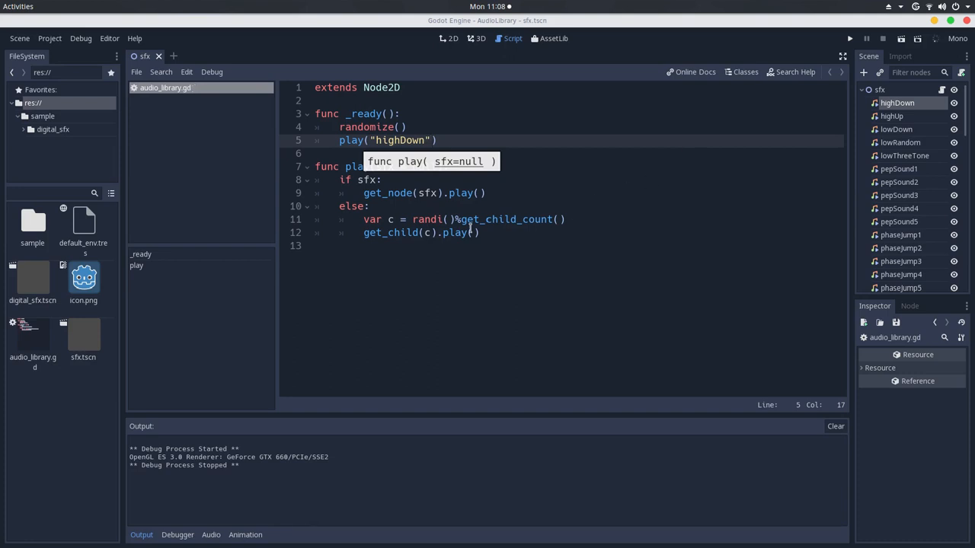
pyautogui.click(850, 38)
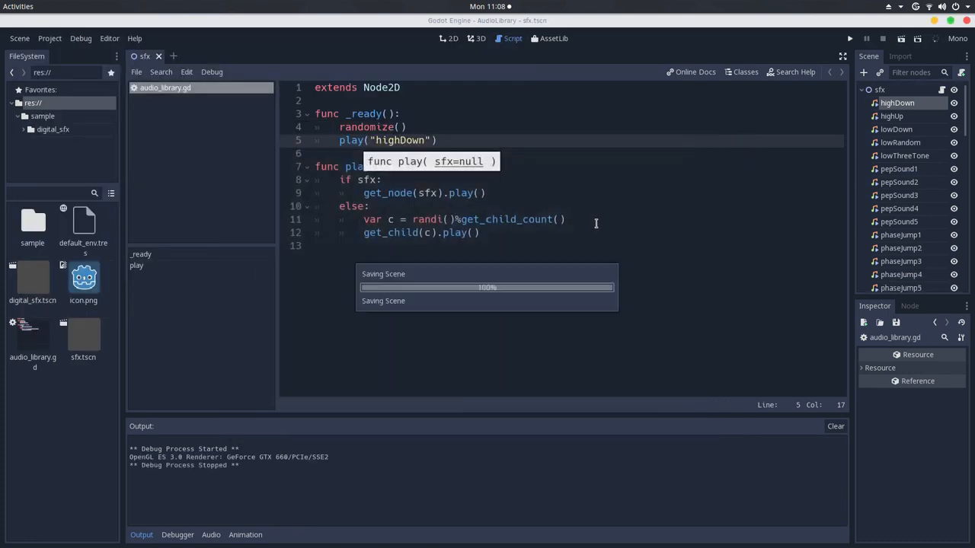
pyautogui.click(850, 38)
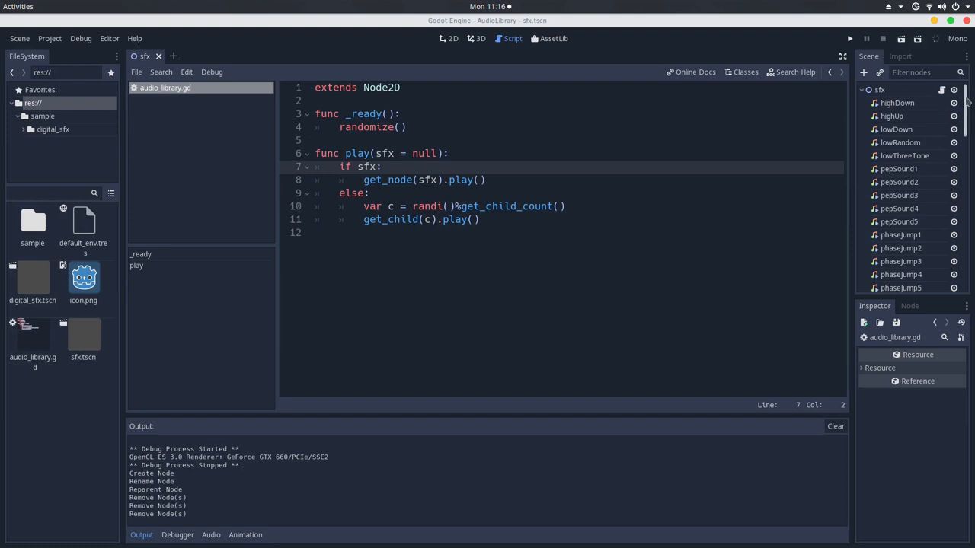
# Create a Node2D named lasers with audio_library.gd and move the laser AudioStreamPlayers under it.
pyautogui.scroll(-3)
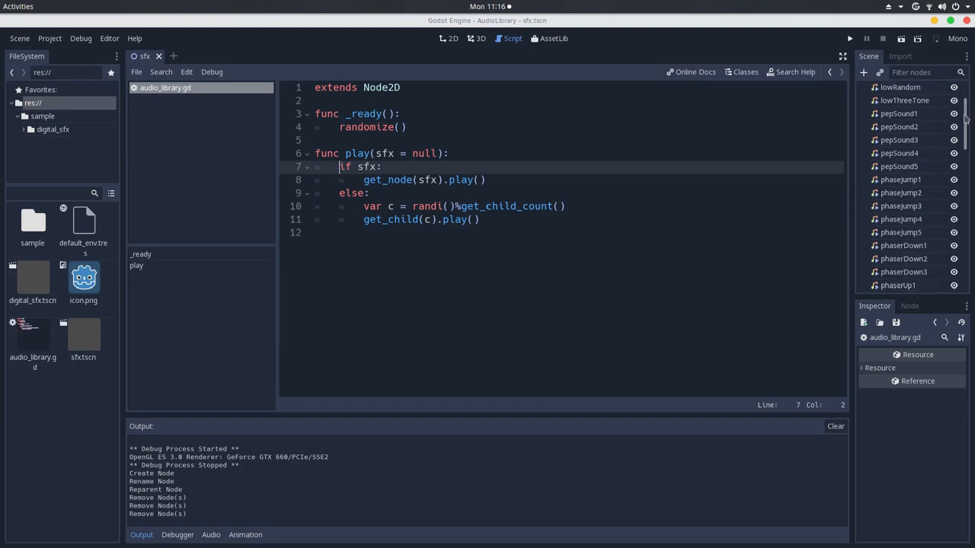
pyautogui.scroll(-3)
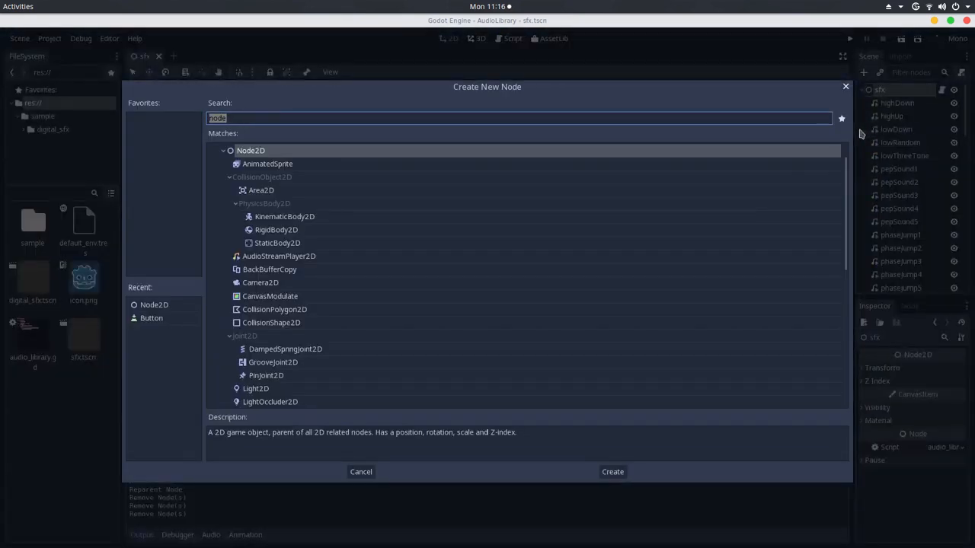
pyautogui.click(613, 472)
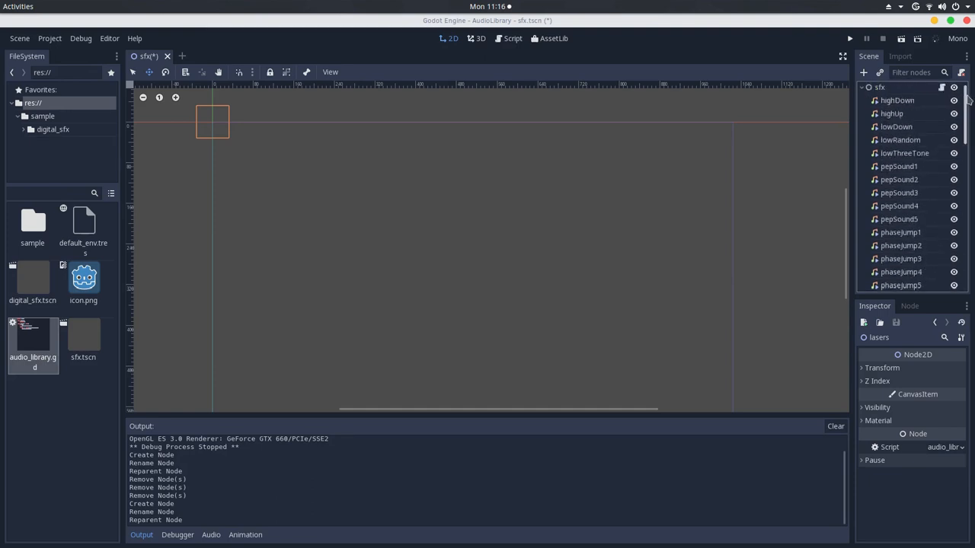
pyautogui.scroll(-3)
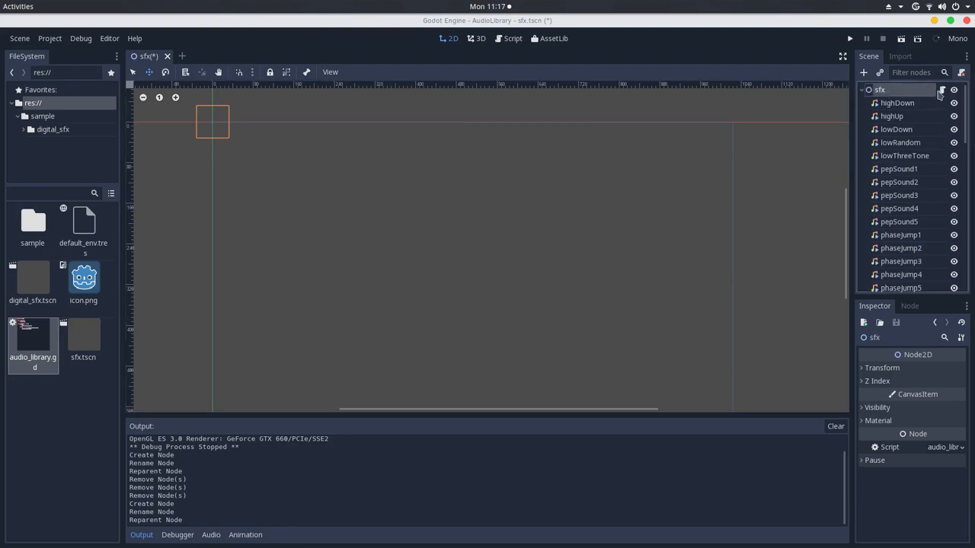
pyautogui.click(512, 38)
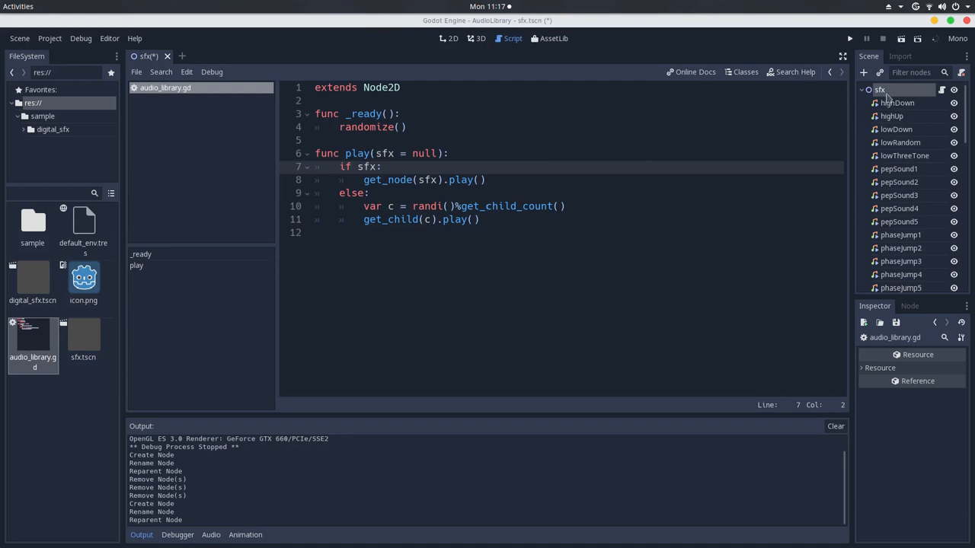
# Add a Button child node with its Text property set to 'Play lasers sound'.
pyautogui.click(861, 72)
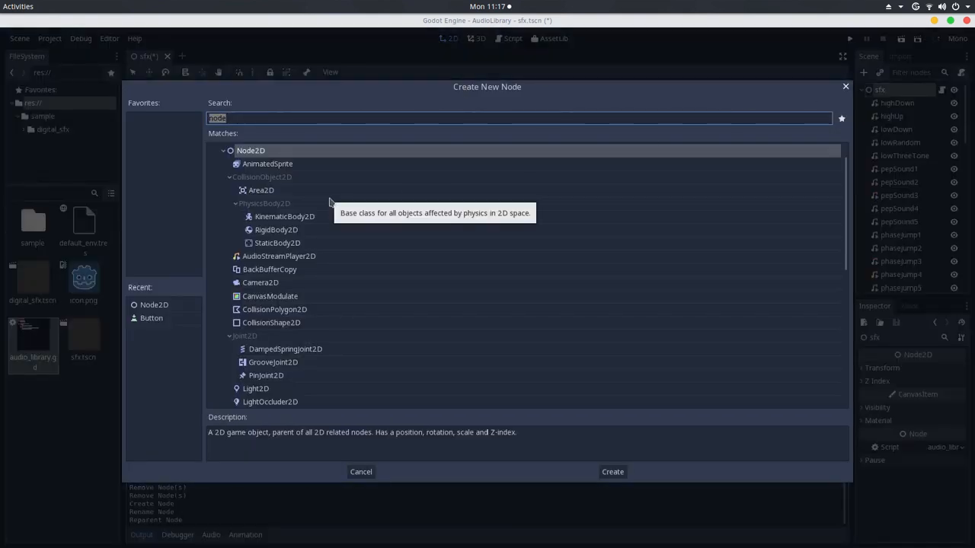
pyautogui.write('but')
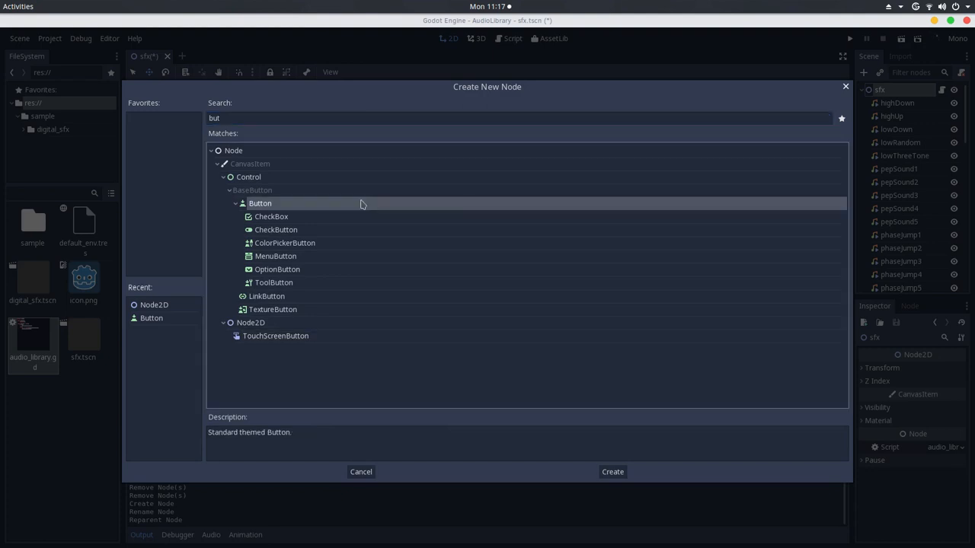
pyautogui.click(612, 472)
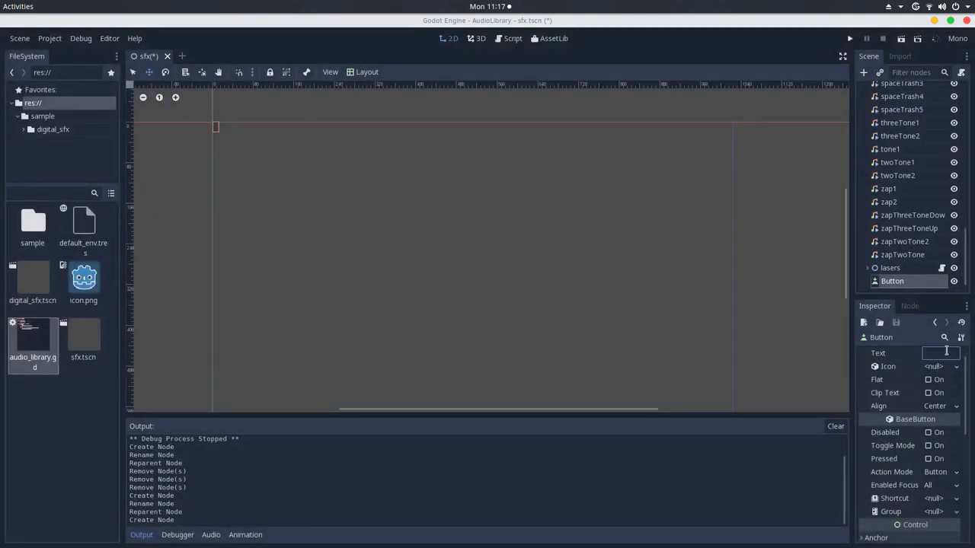
pyautogui.write('Play')
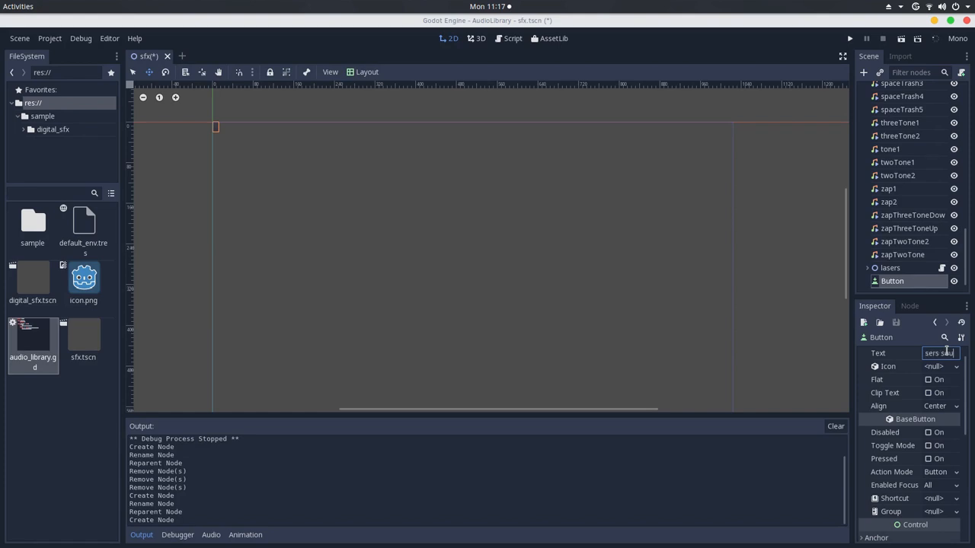
pyautogui.write('Play lasers sound')
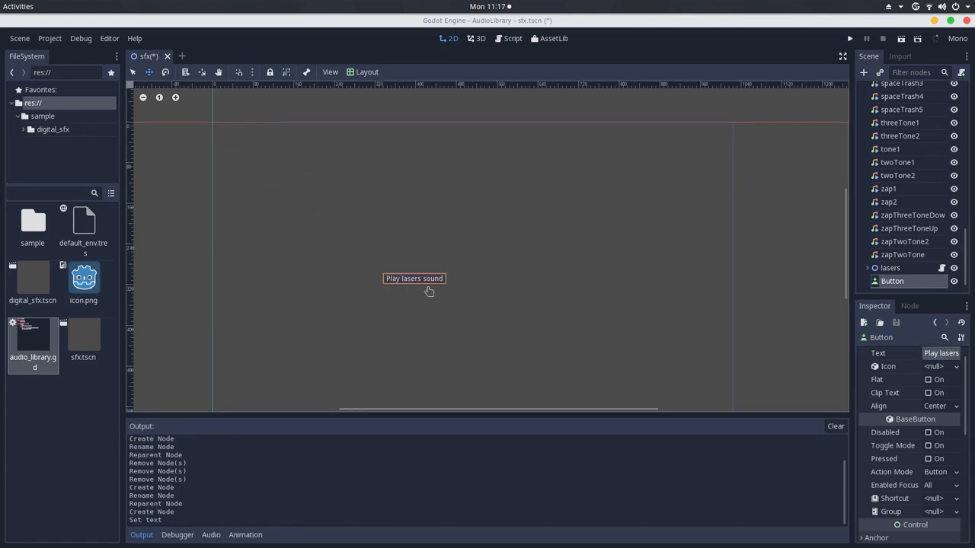
# Connect the button's button_up signal to play on sfx with extra string argument 'lasers'.
pyautogui.click(910, 304)
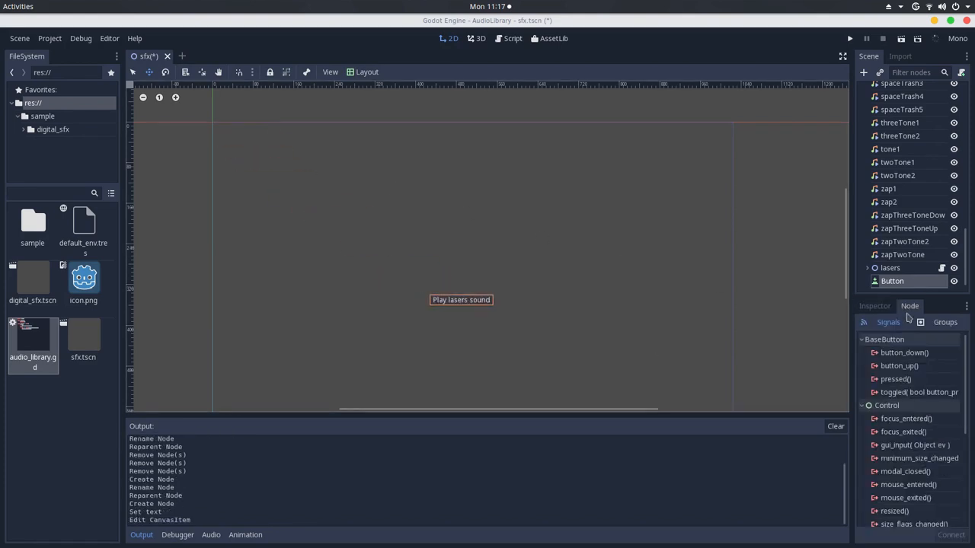
pyautogui.click(898, 365)
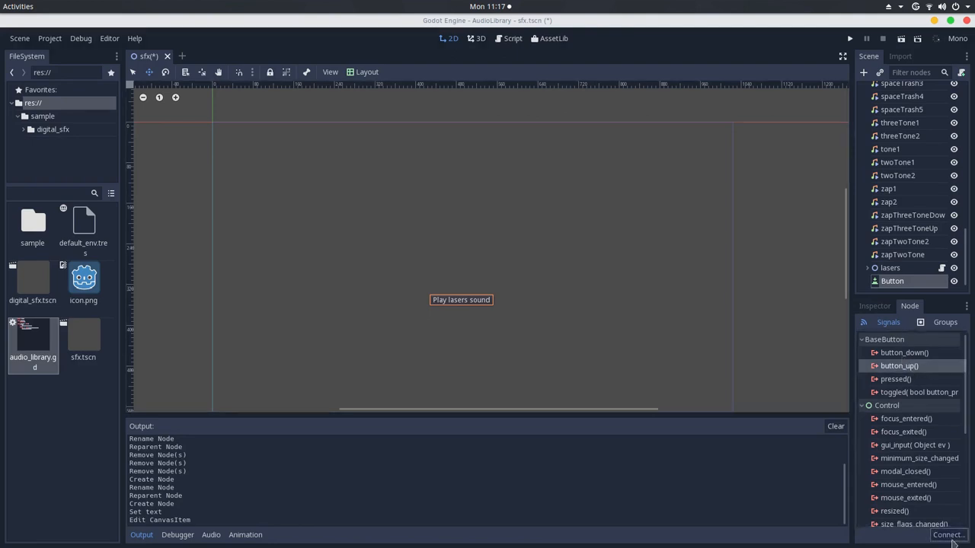
pyautogui.doubleClick(898, 365)
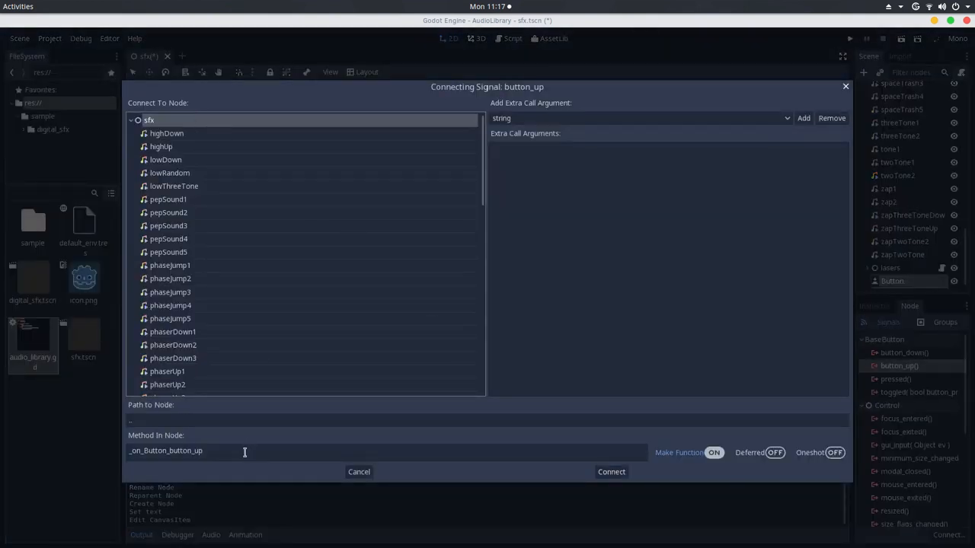
pyautogui.write('play')
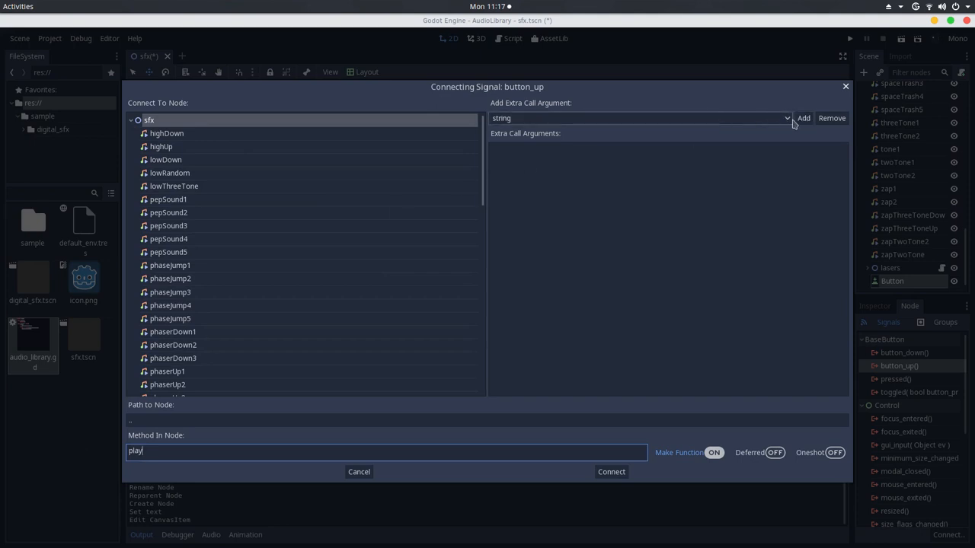
pyautogui.click(804, 119)
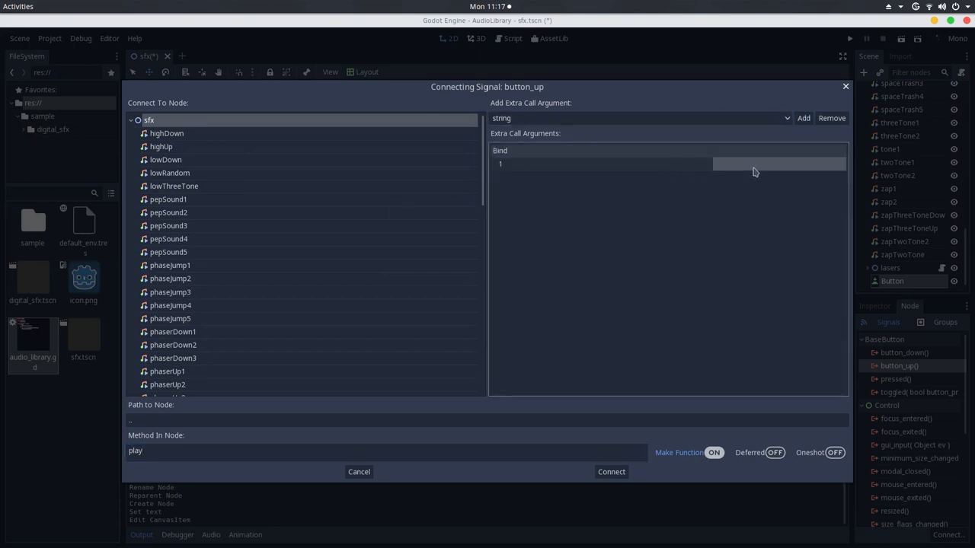
pyautogui.write('lasers')
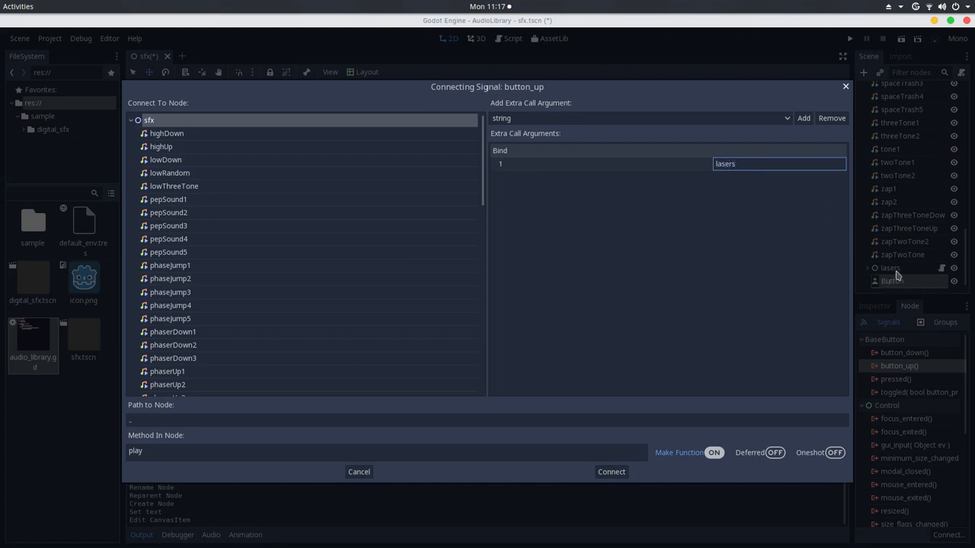
pyautogui.click(611, 472)
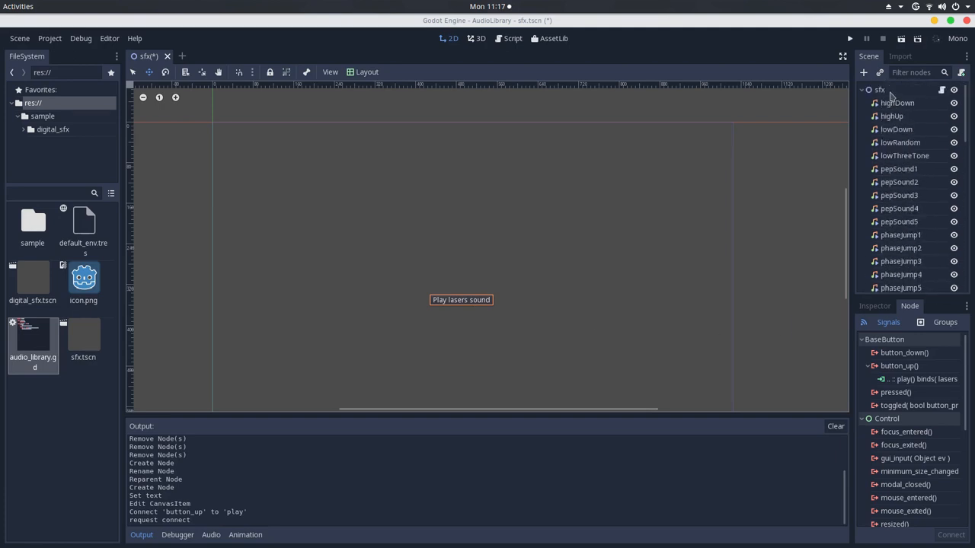
# Check play()'s parameter, expand the lasers node, and run the sfx scene to test the button.
pyautogui.click(511, 38)
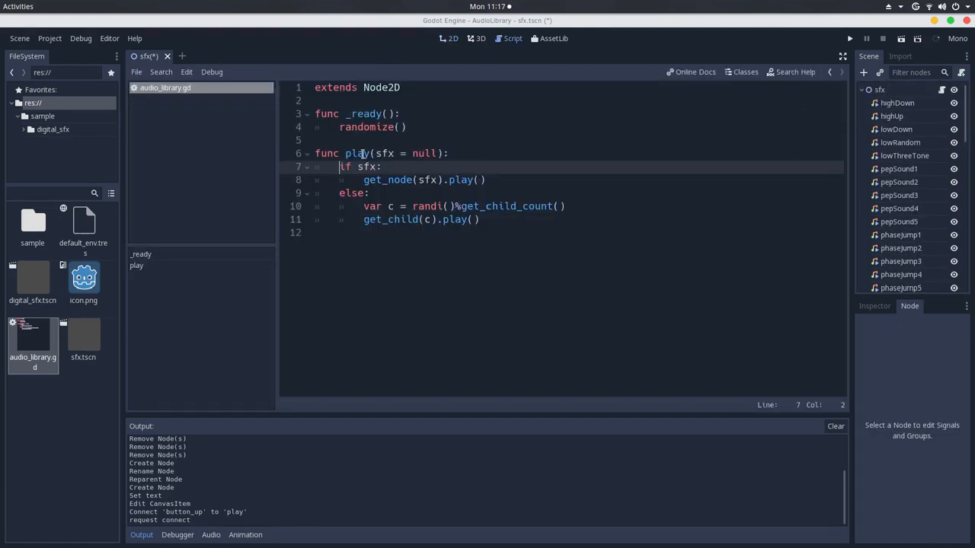
pyautogui.click(434, 152)
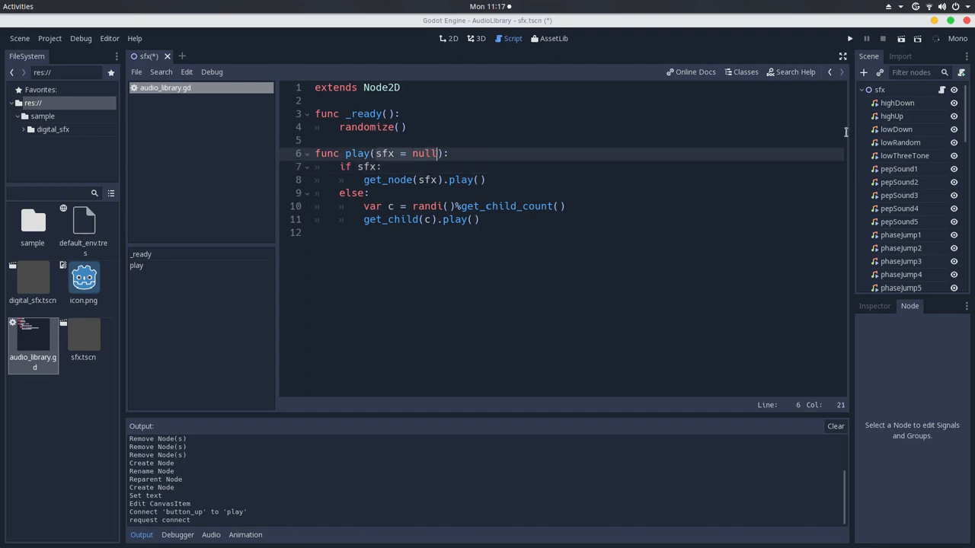
pyautogui.click(452, 38)
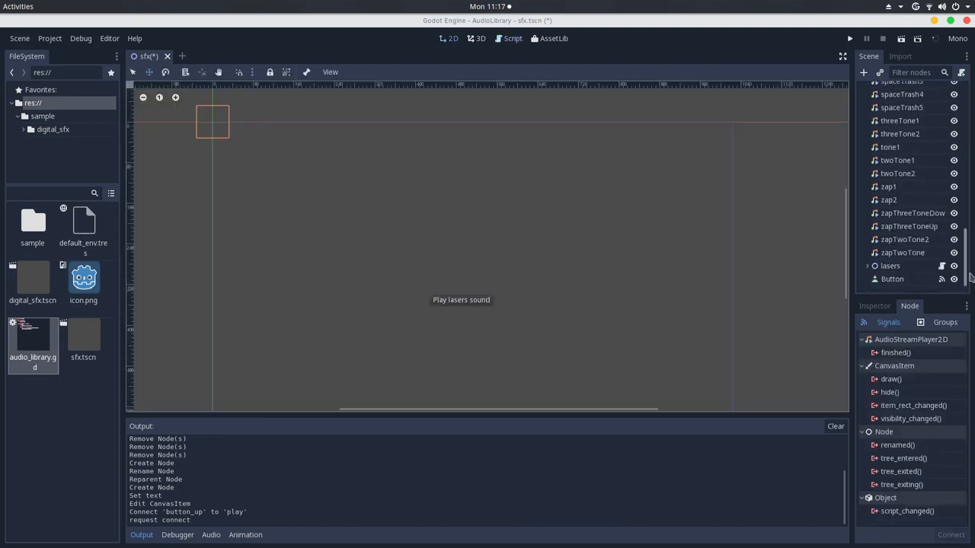
pyautogui.click(889, 265)
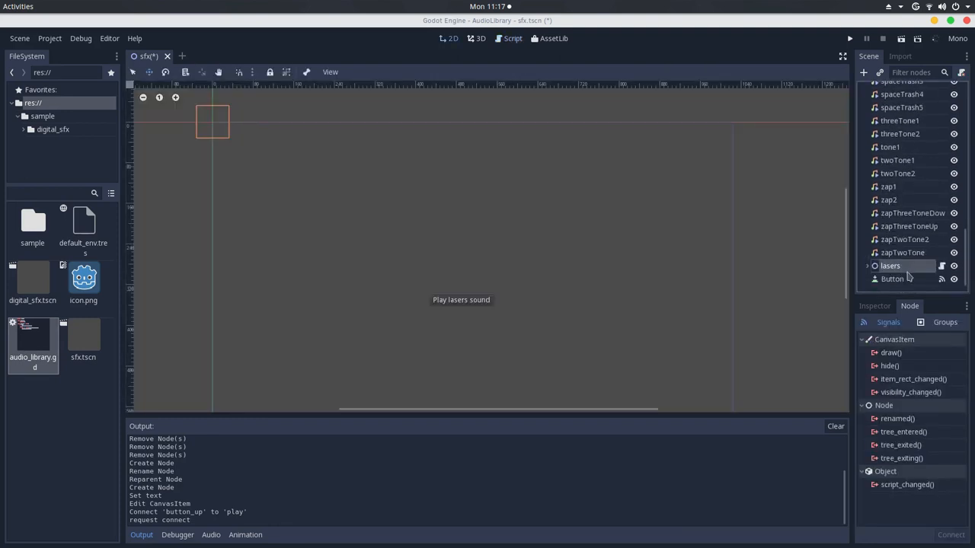
pyautogui.click(512, 38)
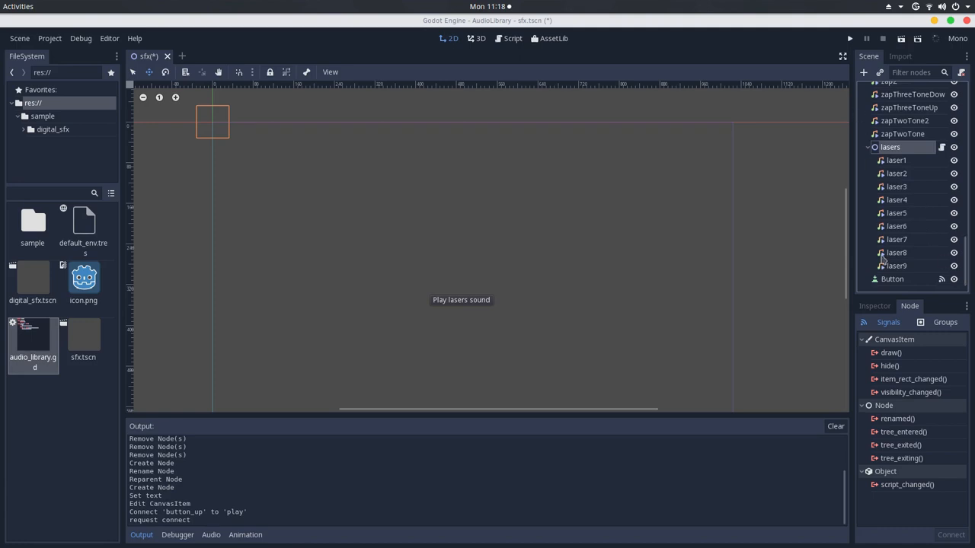
pyautogui.click(850, 38)
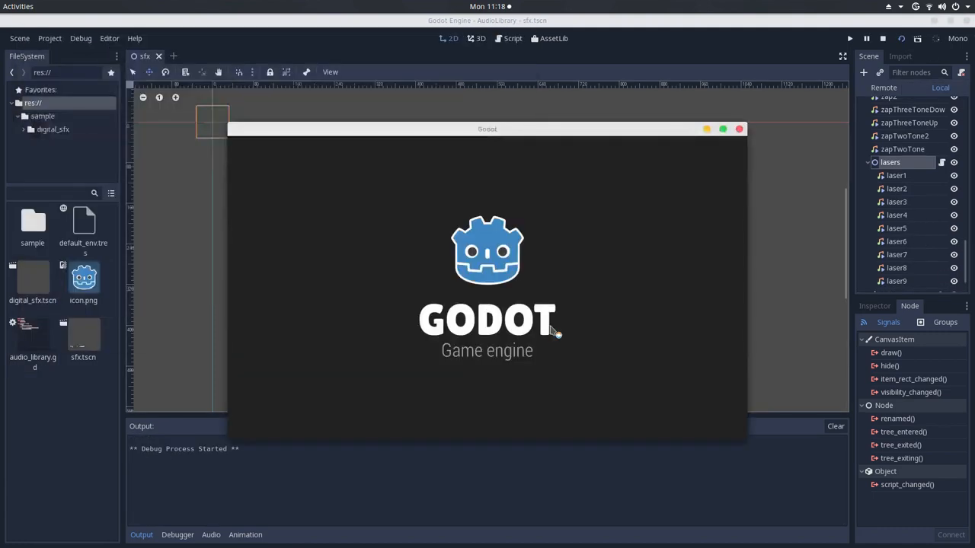